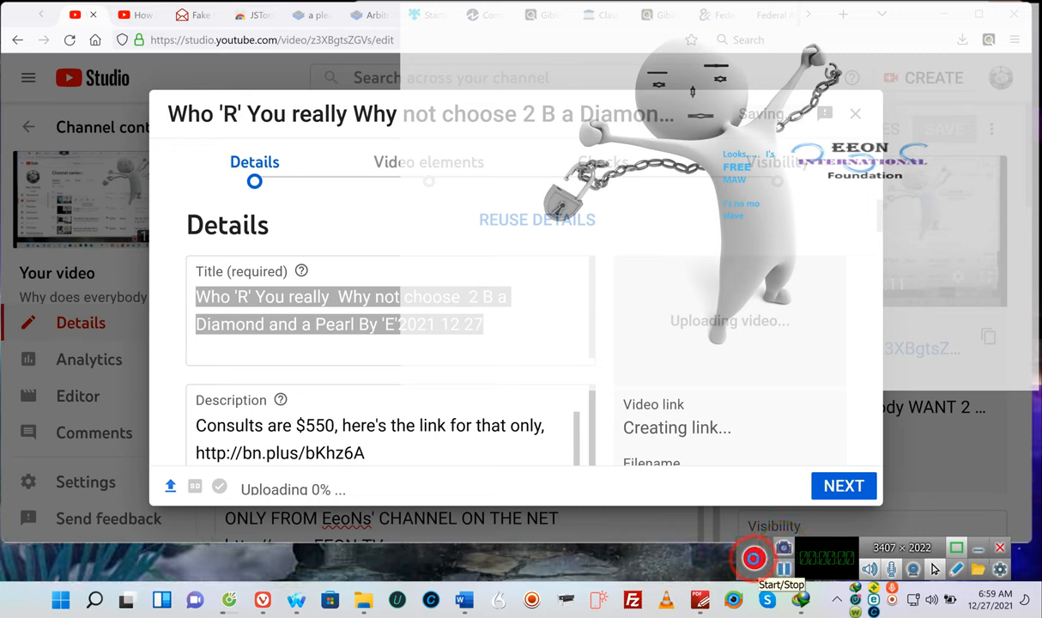
- Insert ?? after really and Pearl, -- after choose, ** after Pearl??, and shorten the date to 12/27
click(323, 301)
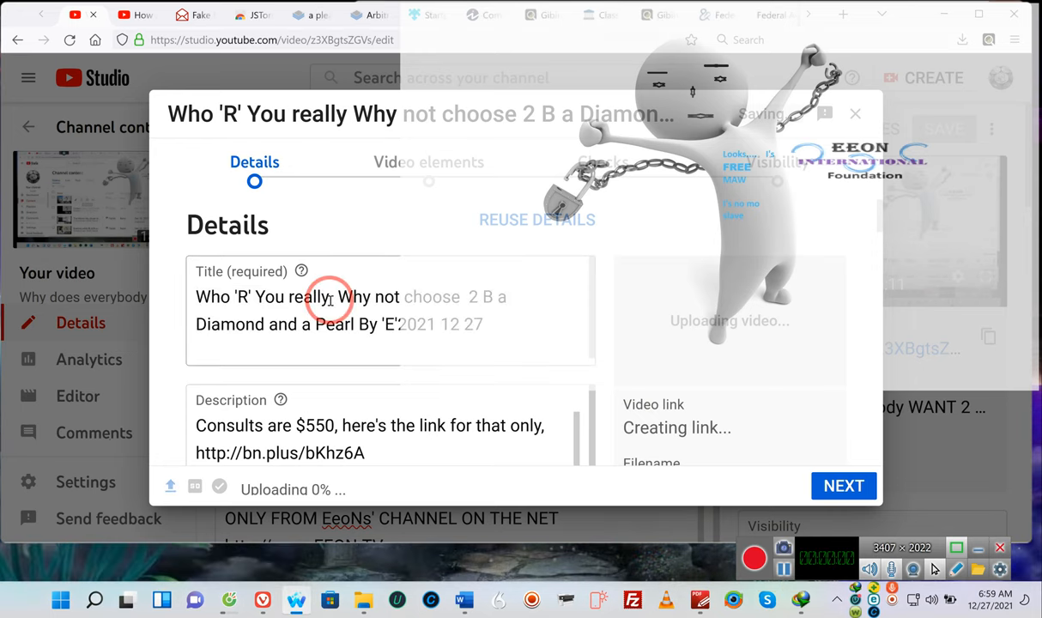
click(330, 301)
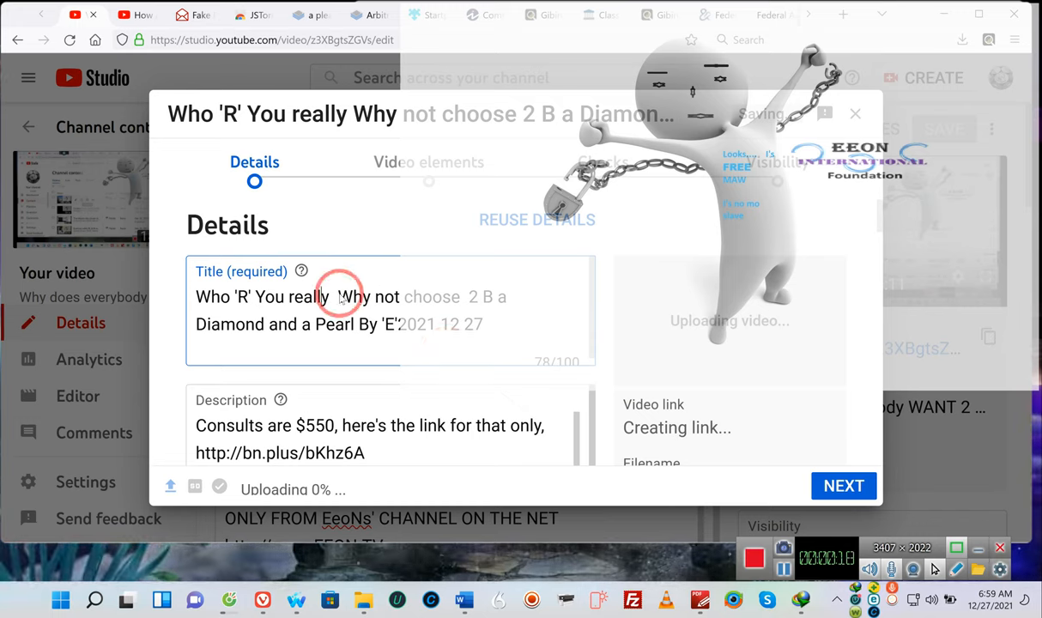
click(339, 296)
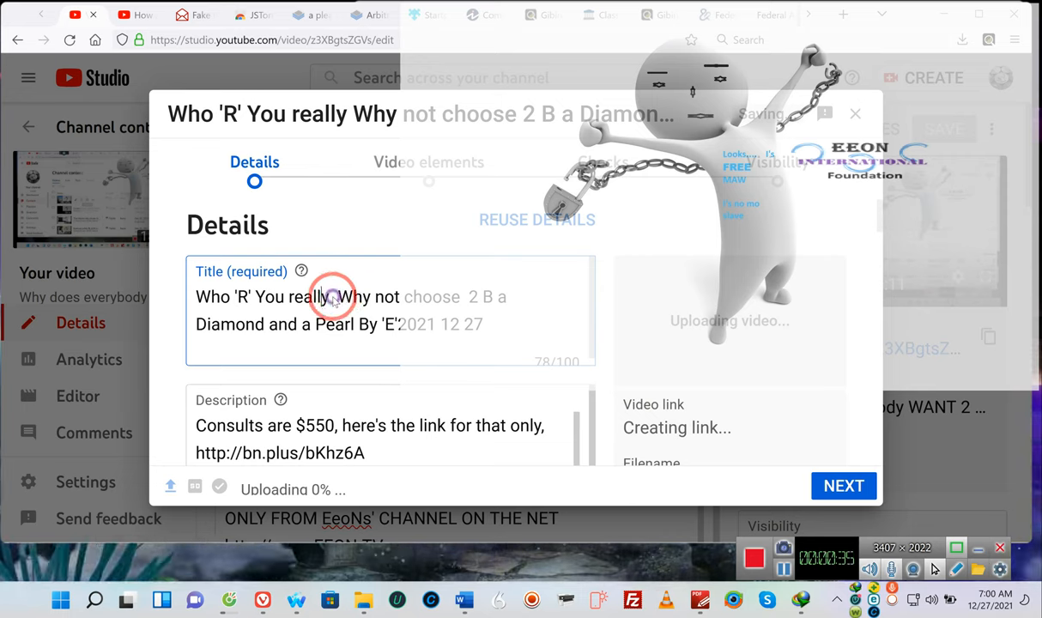
click(333, 297)
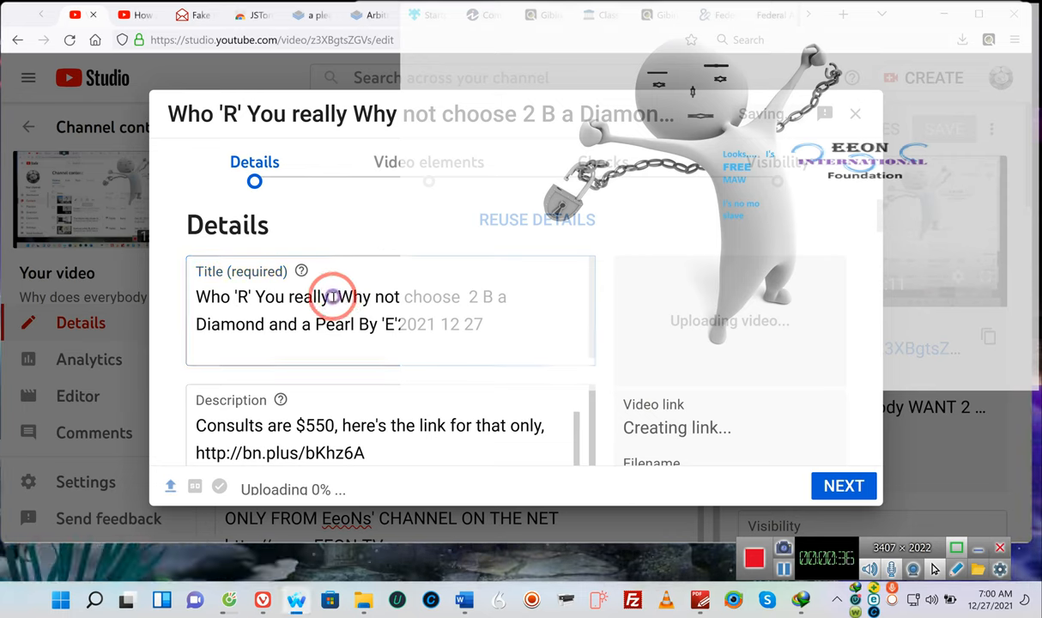
click(334, 296)
text(??)
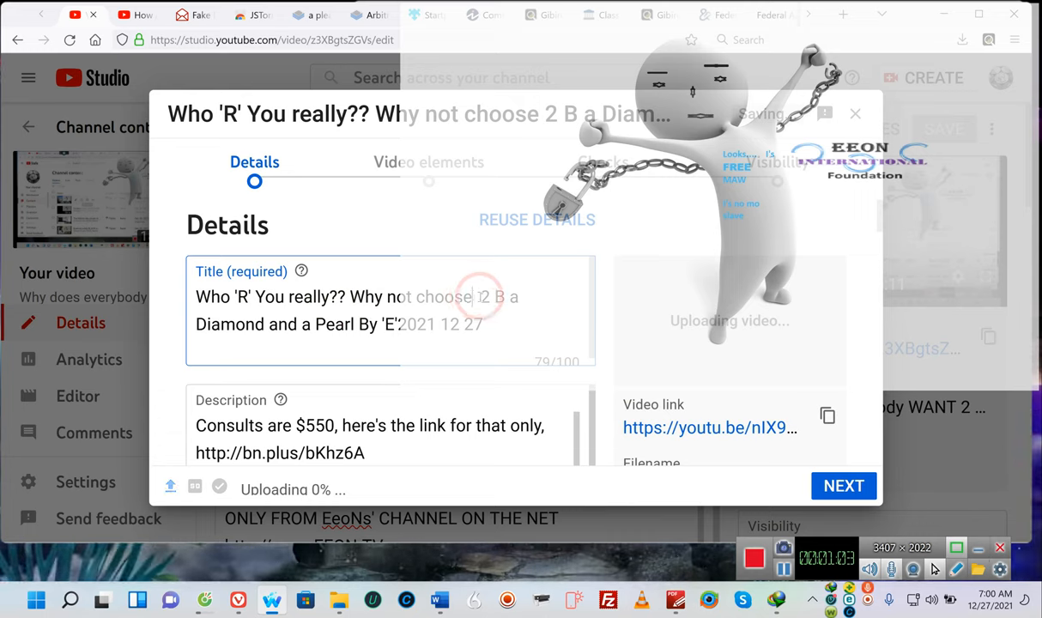
click(472, 296)
text(--)
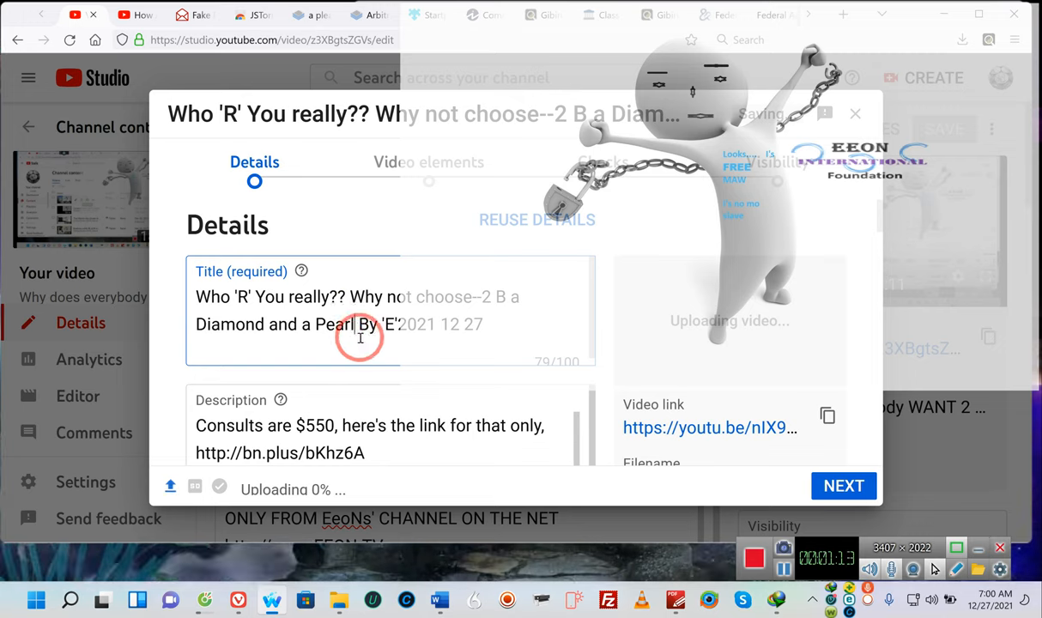
text(??)
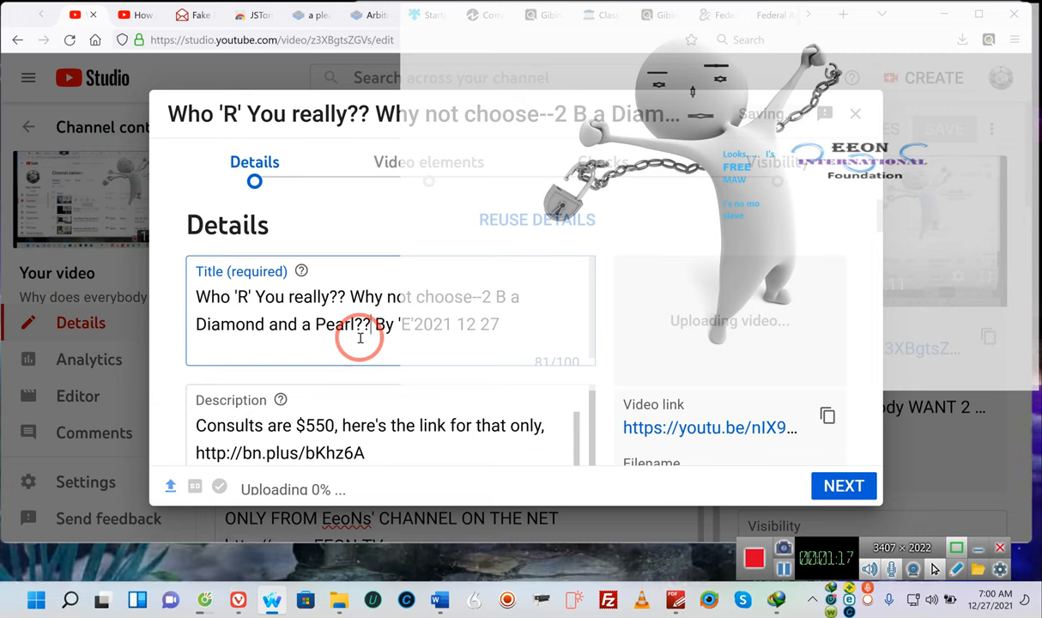
text(*)
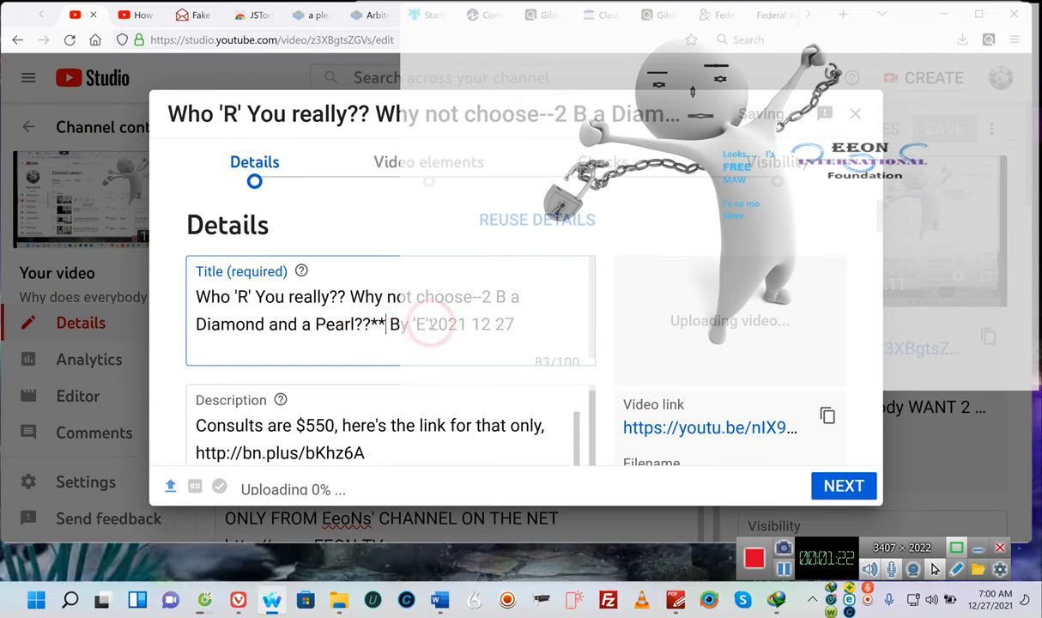
double_click(448, 325)
text(/)
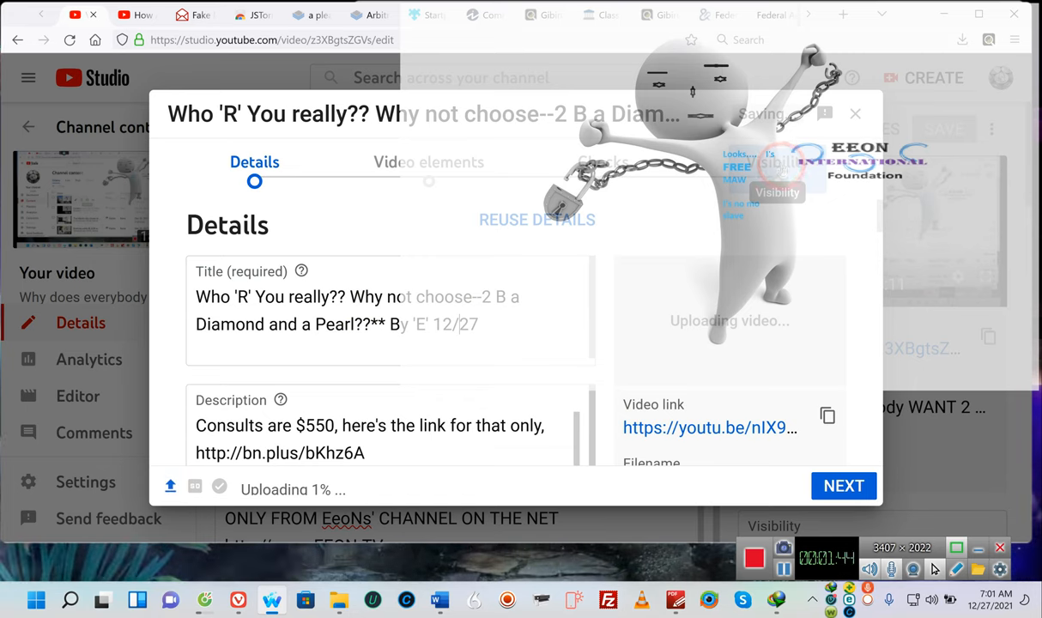
- Publish the new upload as a public video from the Visibility step
click(843, 485)
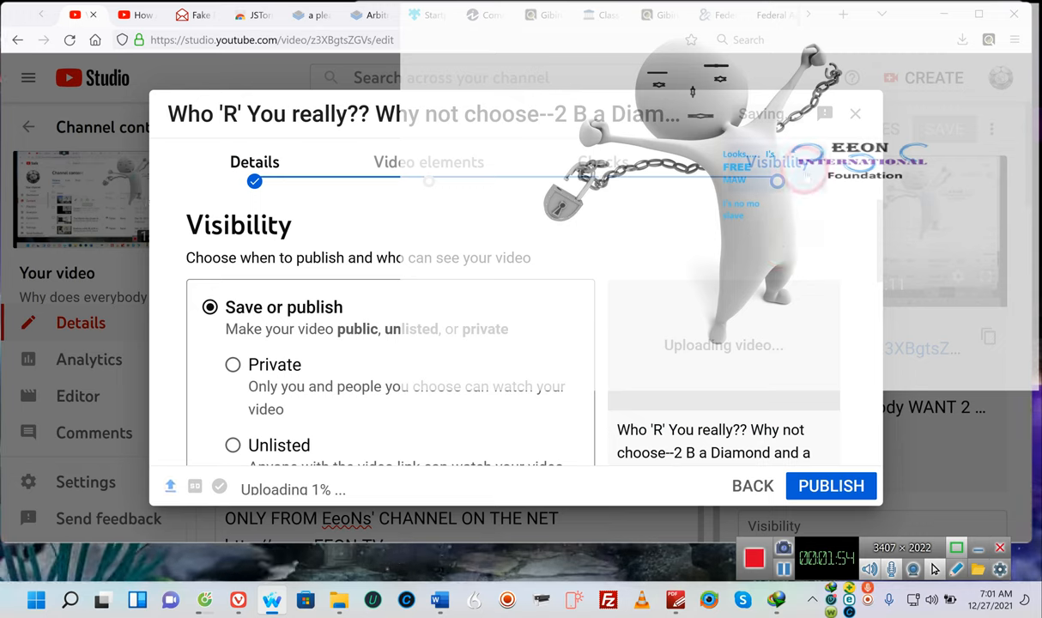
click(831, 486)
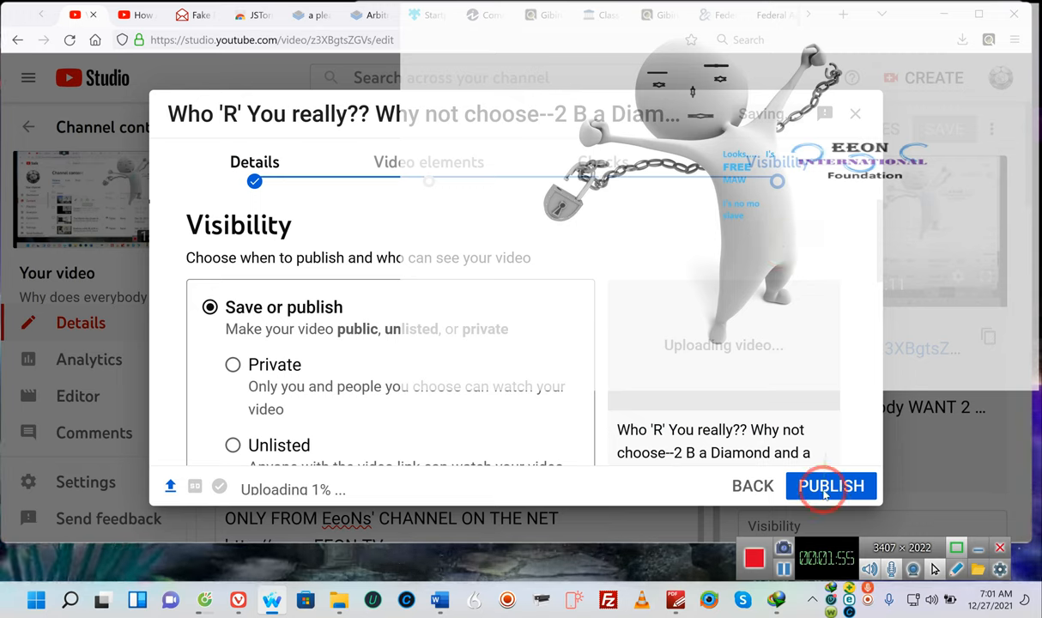
click(831, 486)
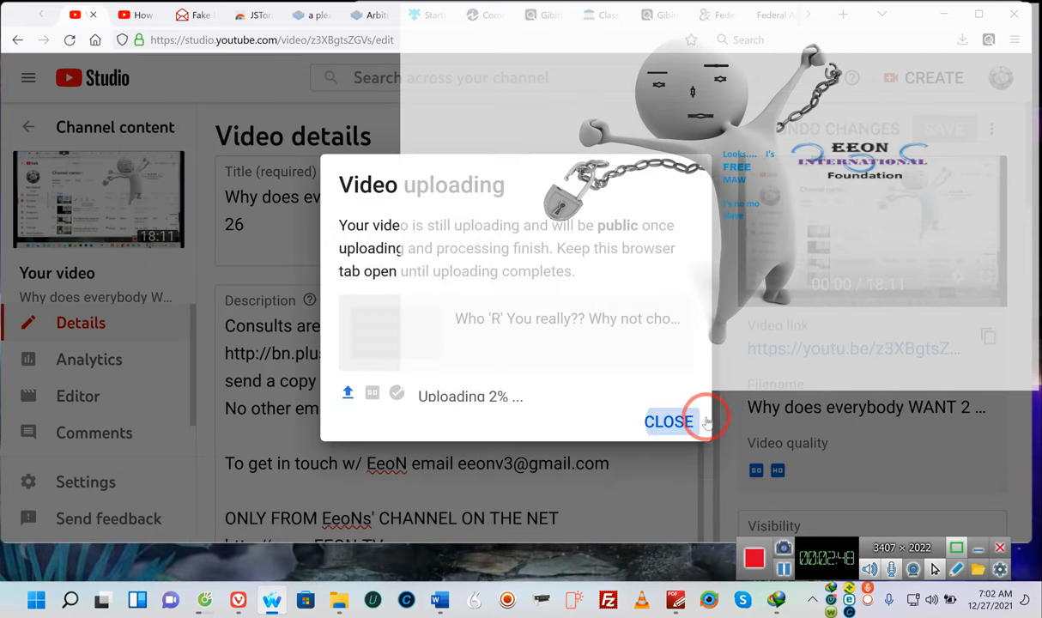
- Dismiss the Video uploading notice and return to the Channel content list
click(668, 421)
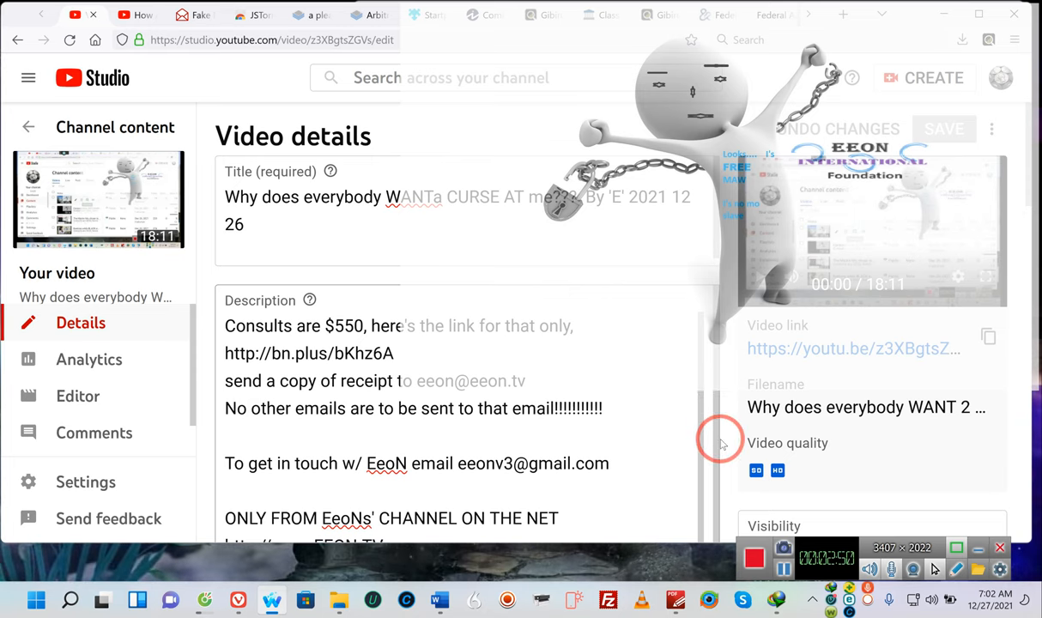
scroll(down, 3)
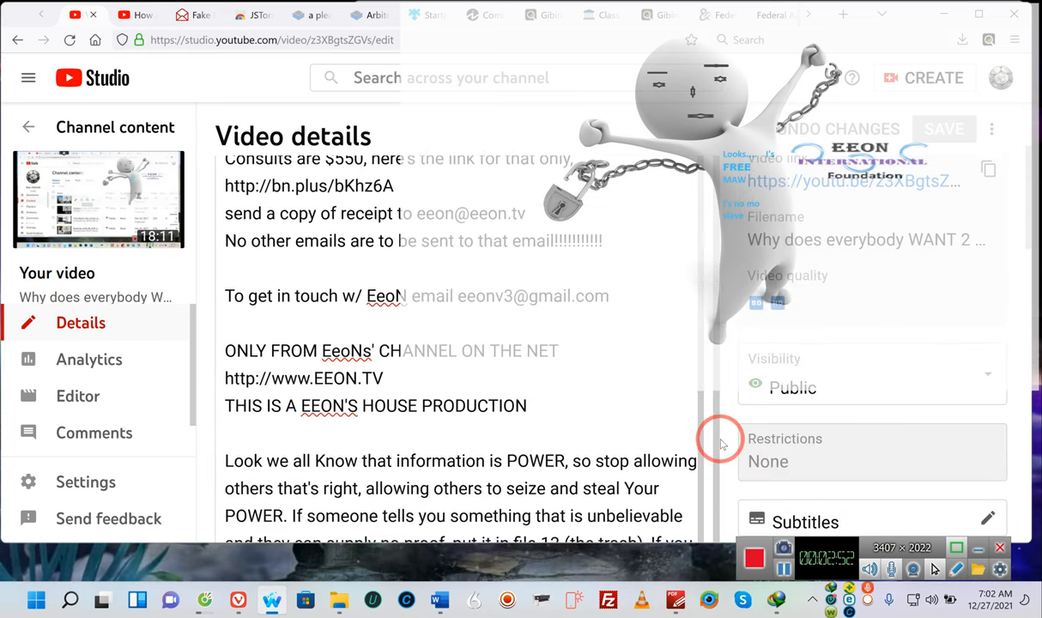
scroll(down, 3)
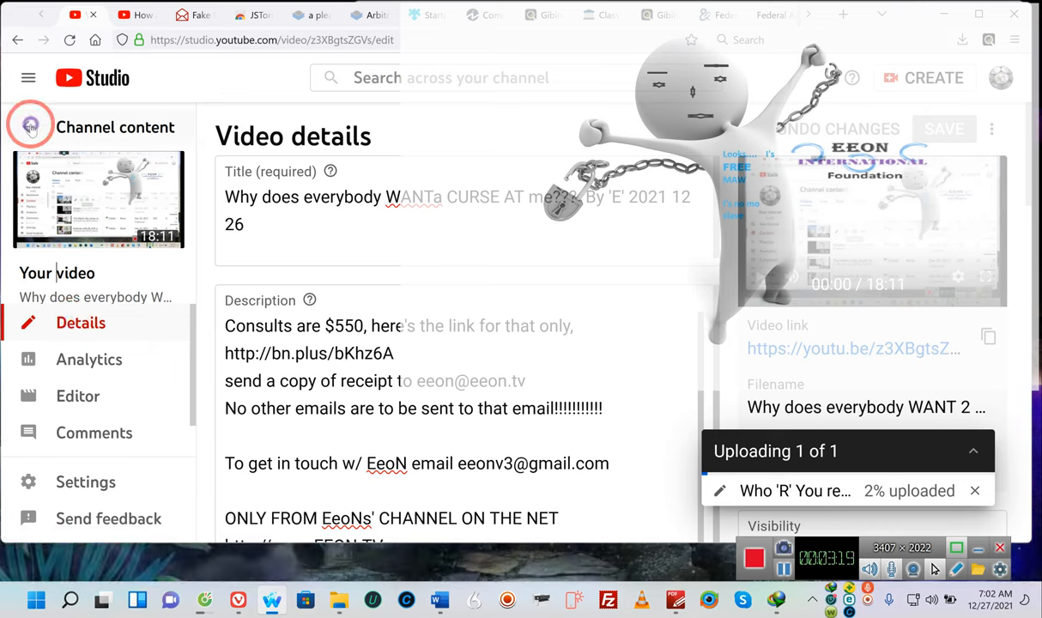
click(30, 127)
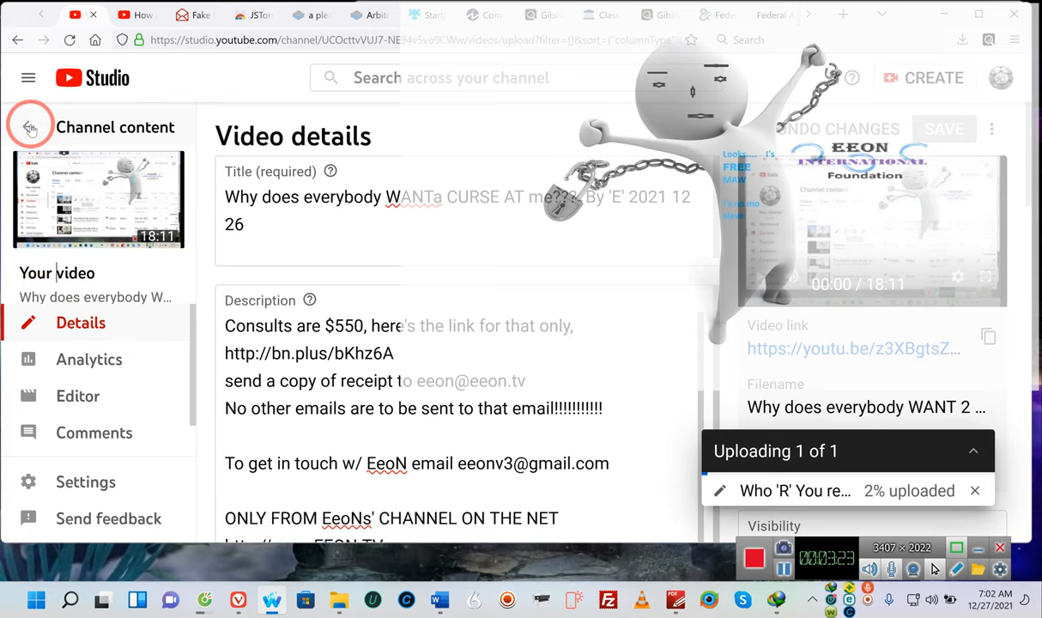
- Open the details page of the still-uploading Diamond and Pearl video from Channel content
click(30, 127)
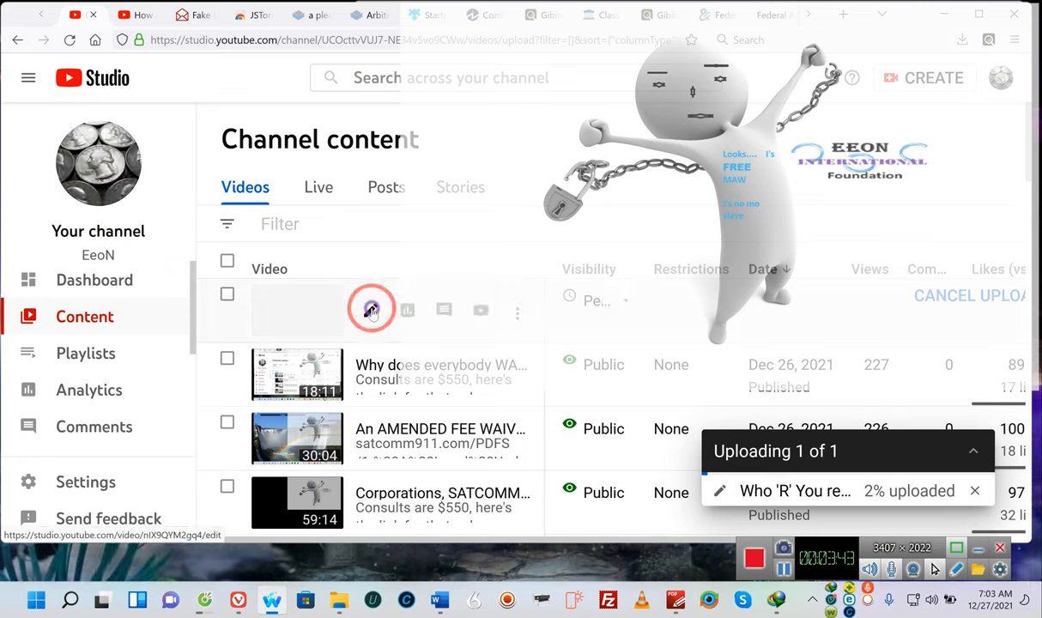
mouse_move(371, 310)
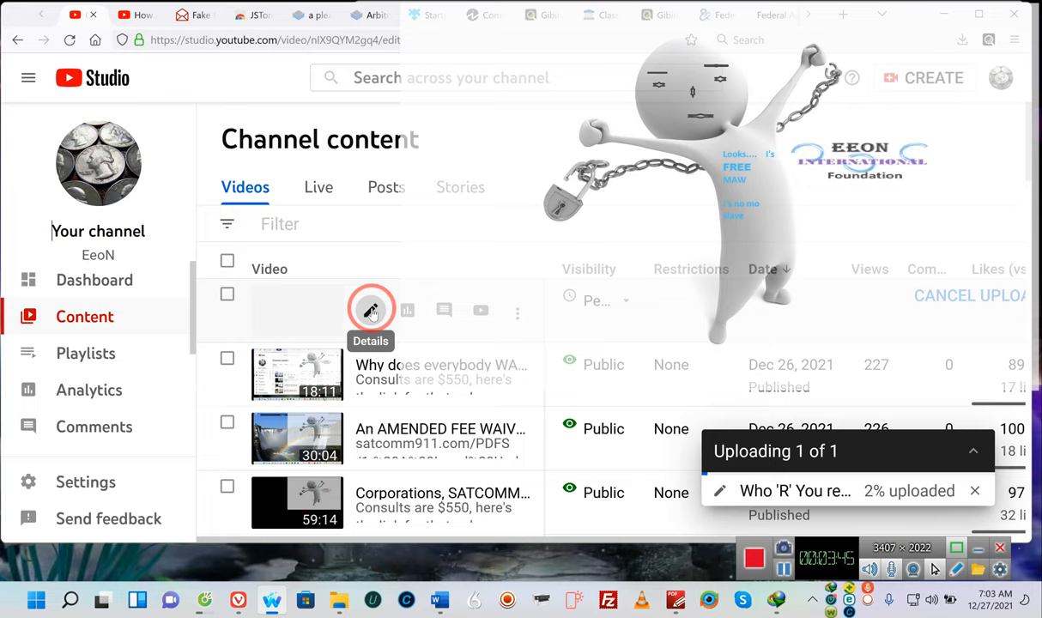
click(371, 310)
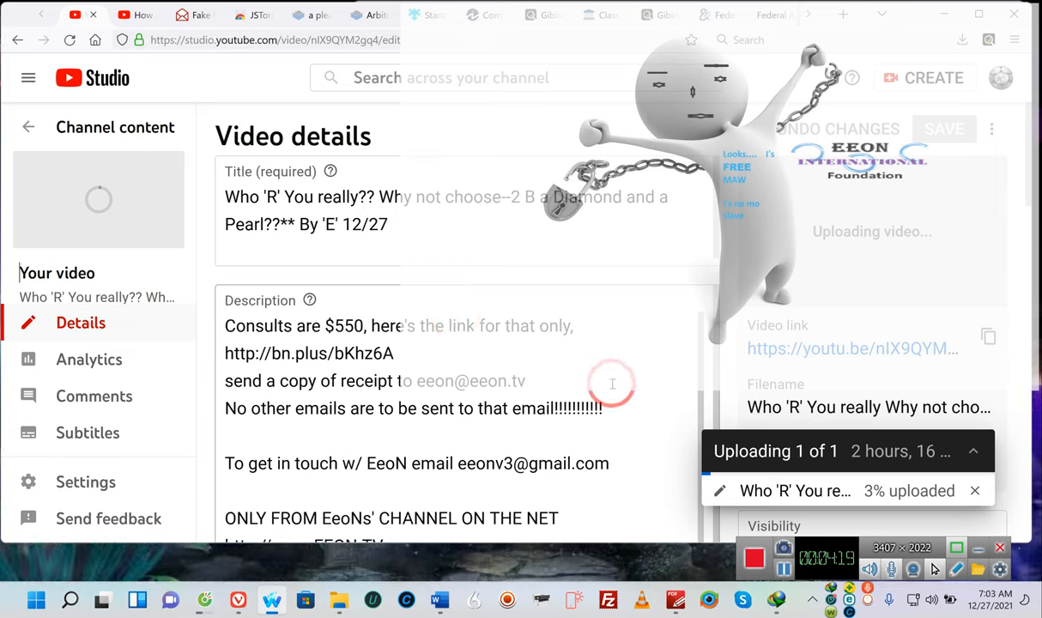
- Scroll to Playlists on the details page and bring up the playlist picker showing My Remedies
scroll(down, 3)
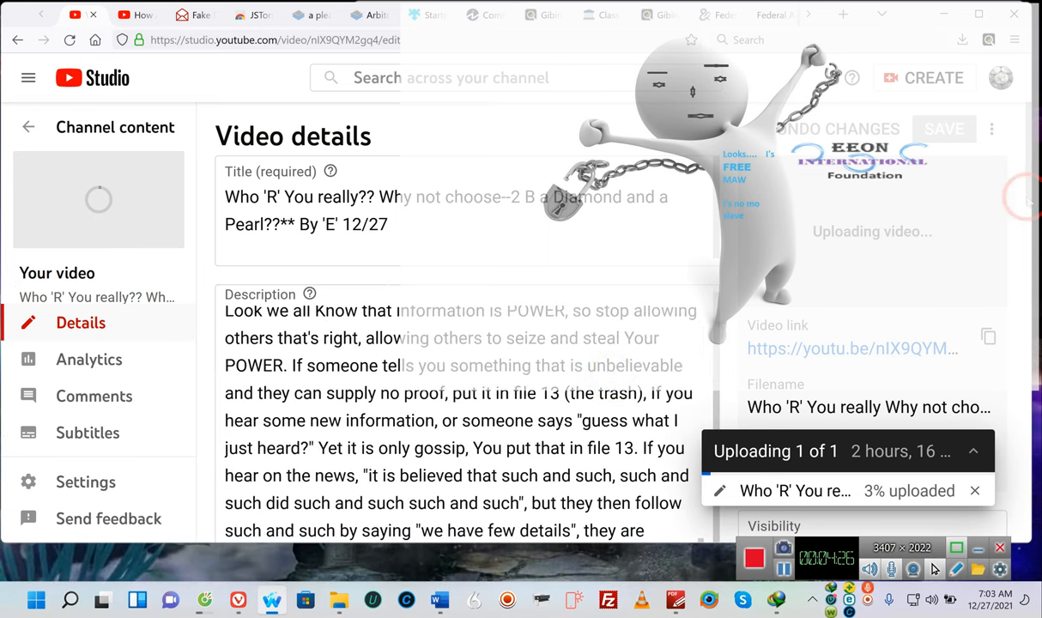
scroll(down, 3)
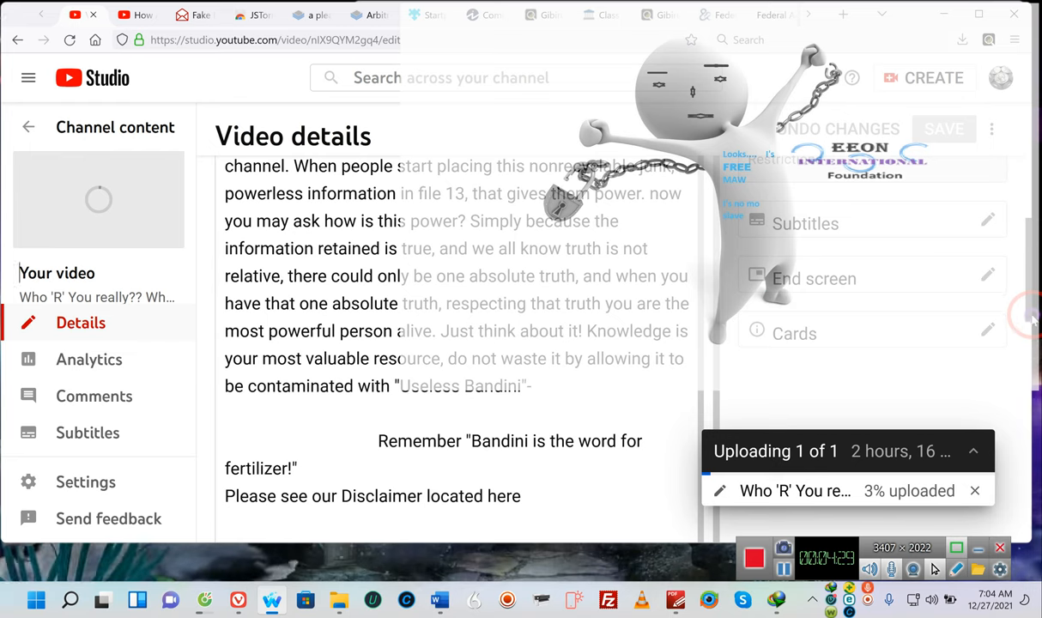
scroll(down, 3)
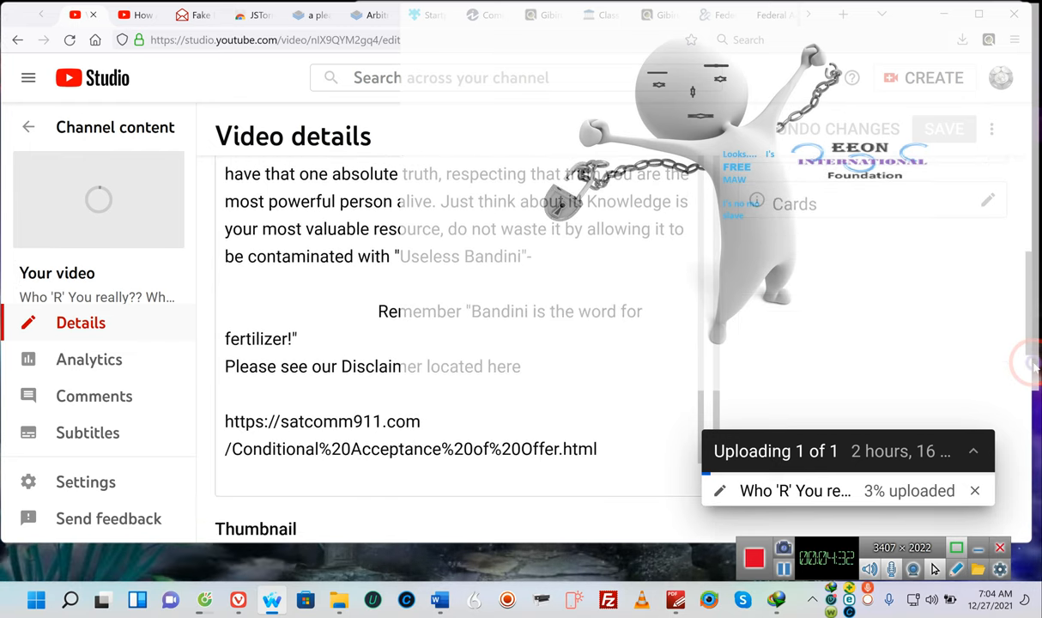
scroll(down, 3)
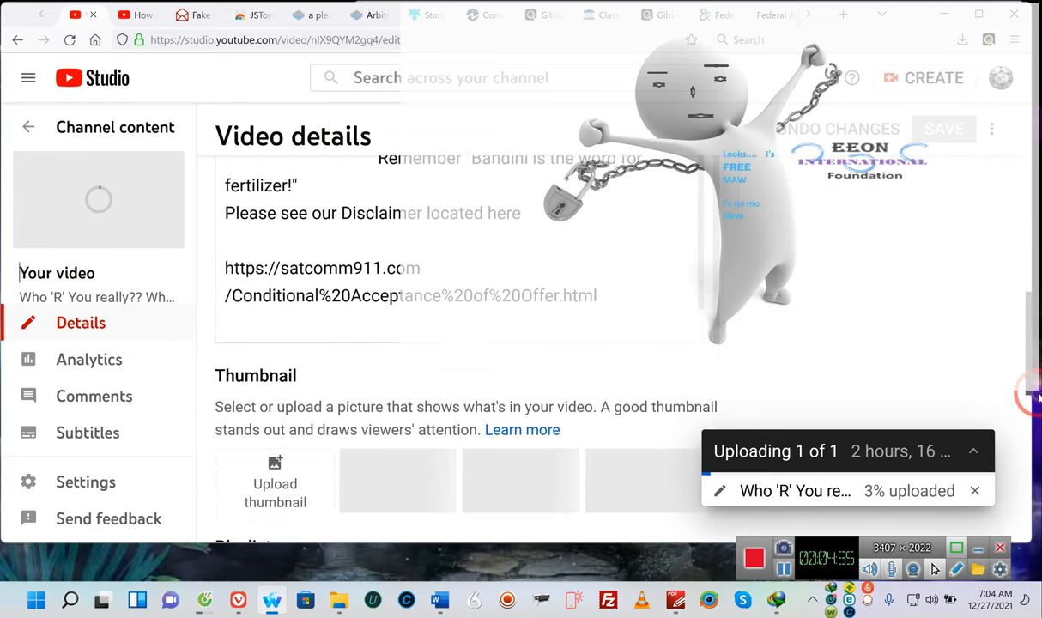
scroll(down, 3)
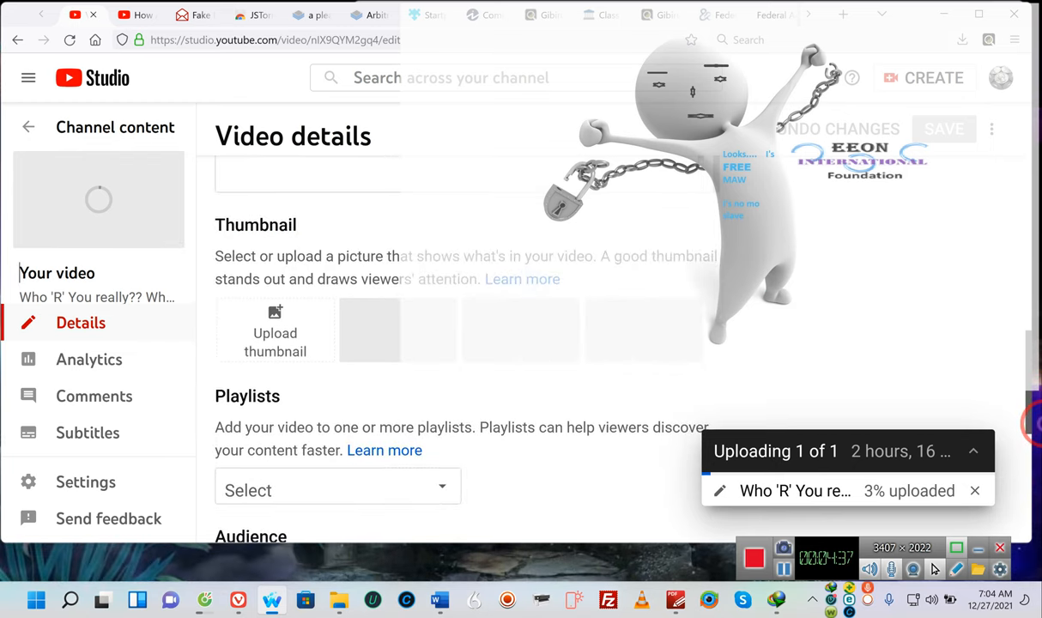
scroll(down, 3)
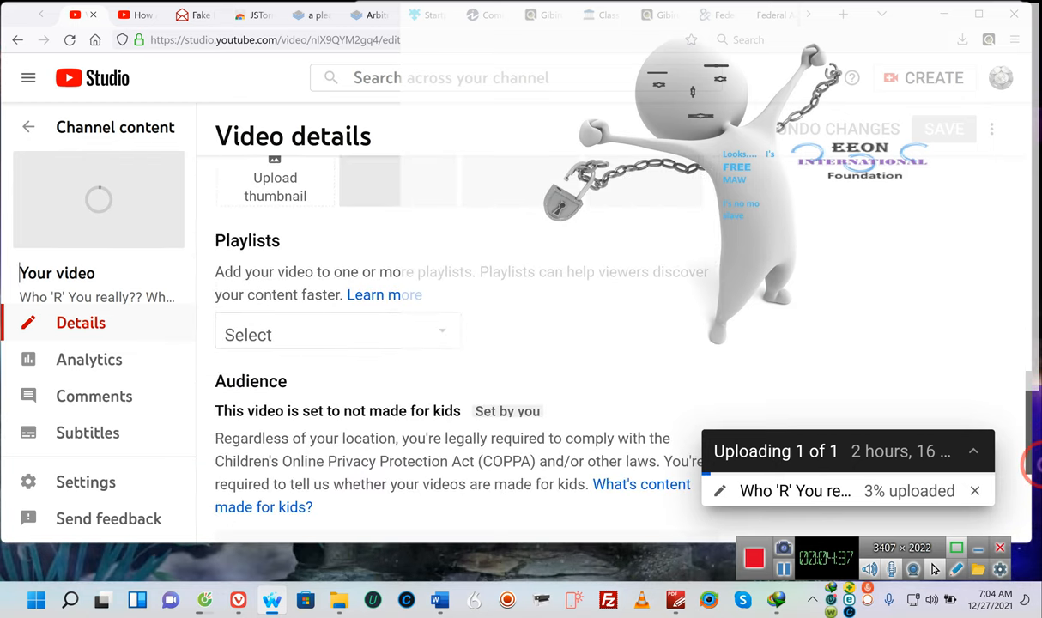
scroll(down, 3)
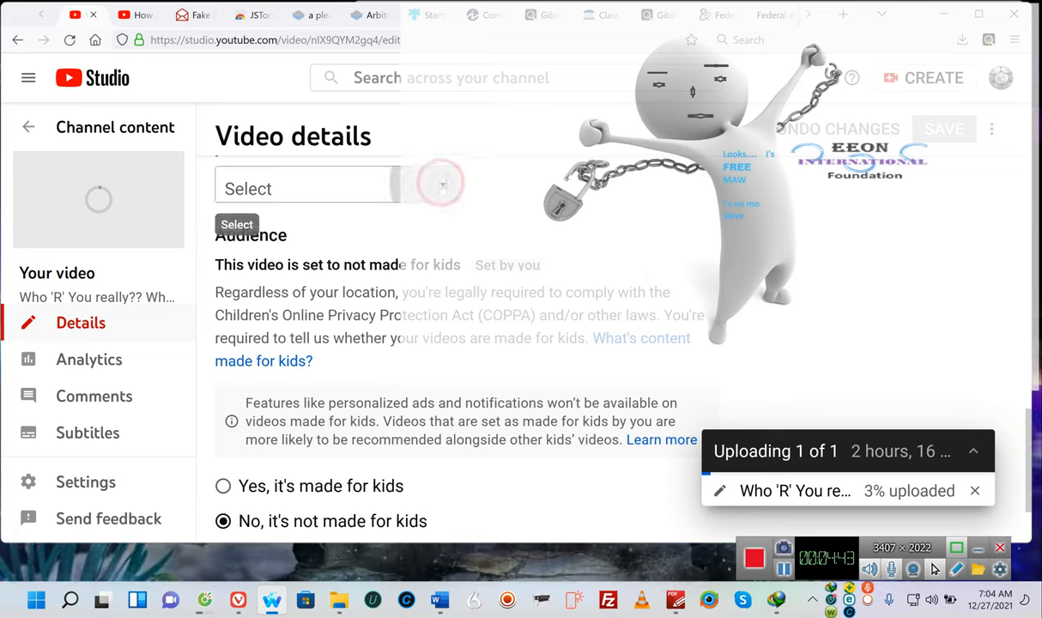
click(309, 187)
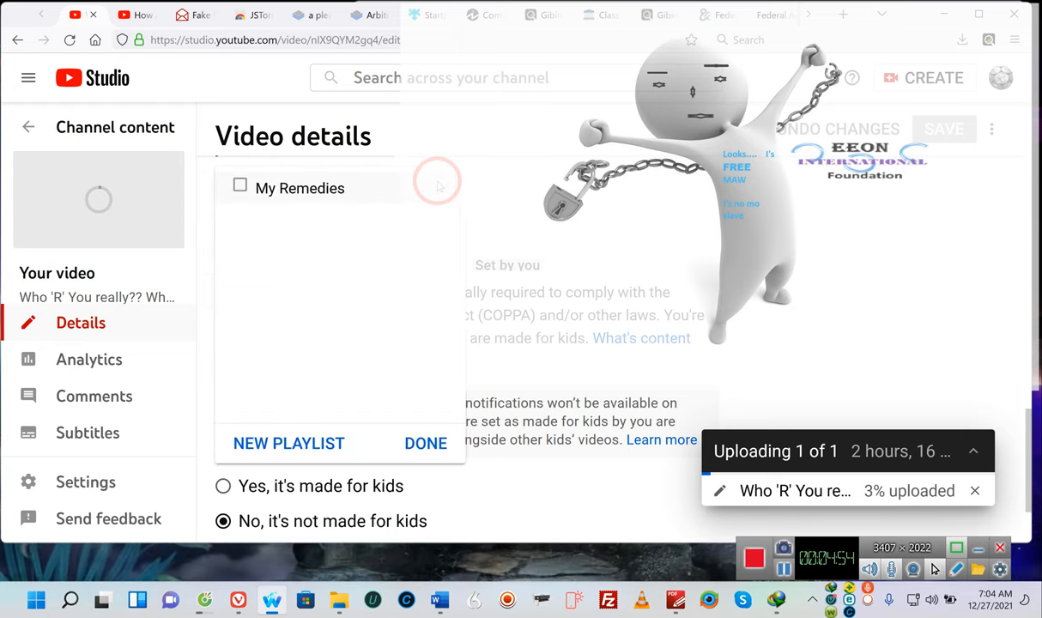
mouse_move(278, 223)
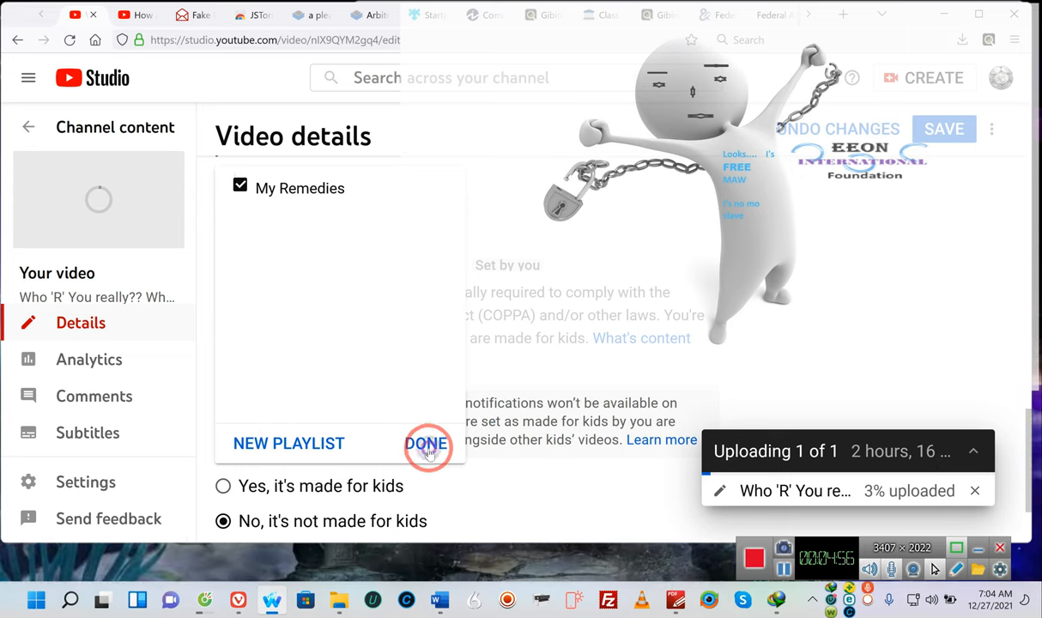
- Assign the video to the My Remedies playlist and confirm with DONE
click(426, 443)
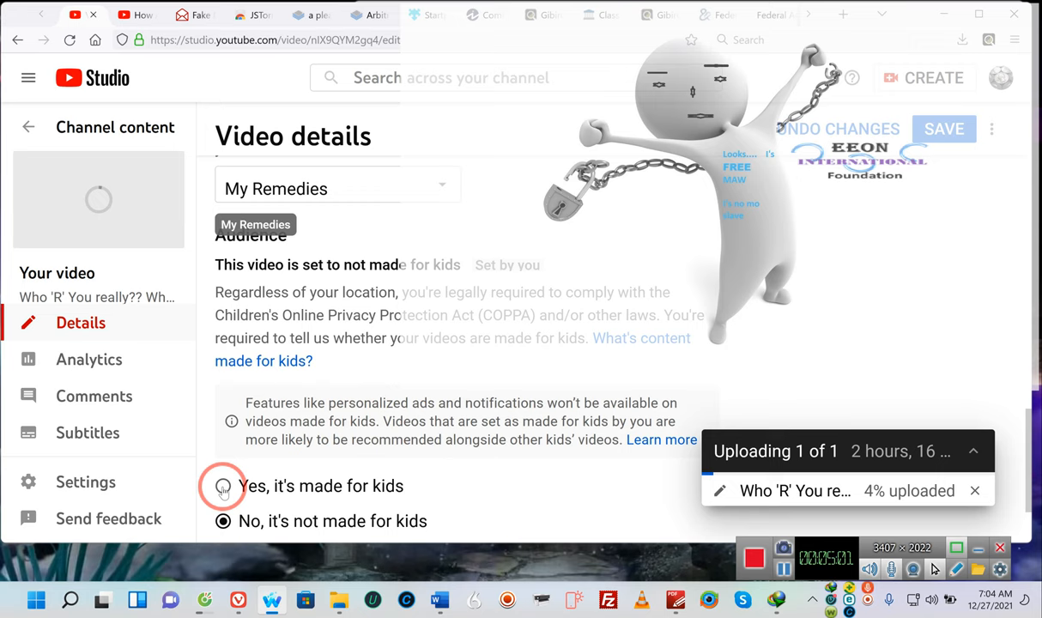
- Mark the video as made for kids and expand the advanced settings with SHOW MORE
click(222, 486)
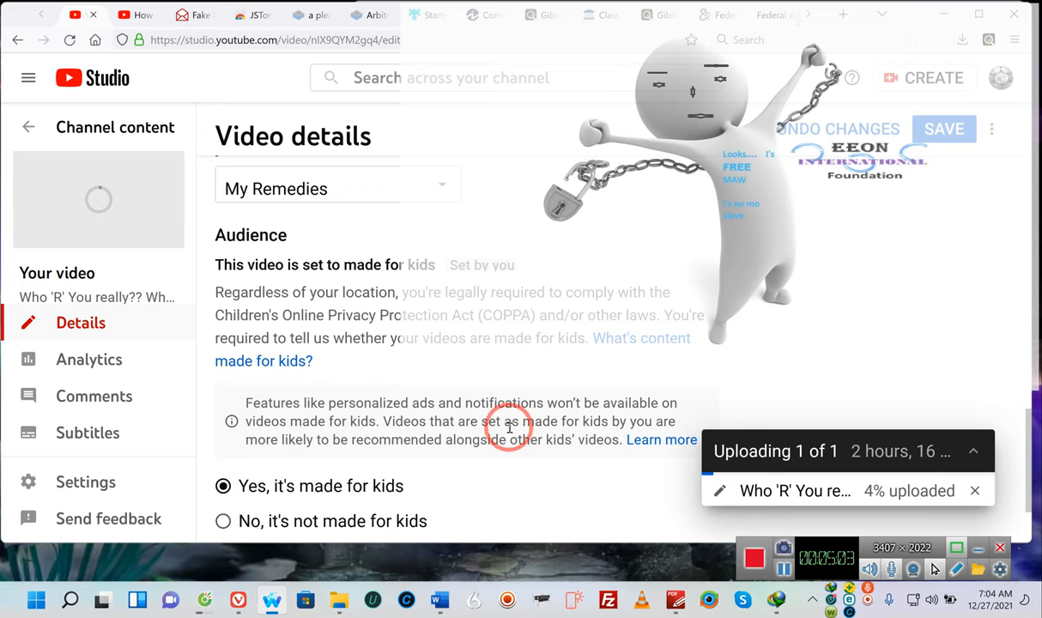
scroll(down, 3)
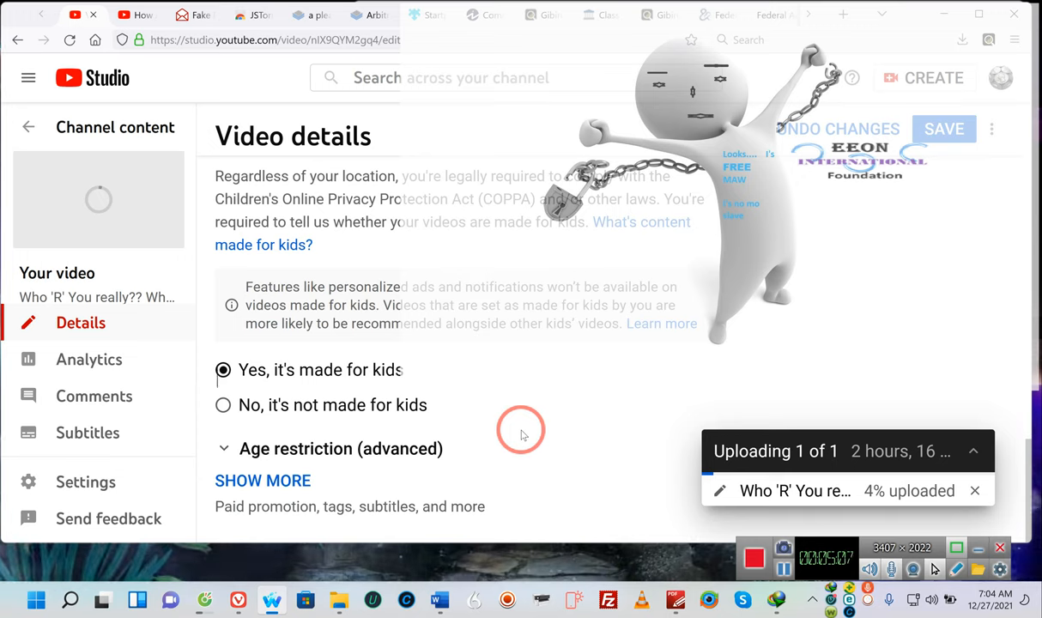
mouse_move(358, 467)
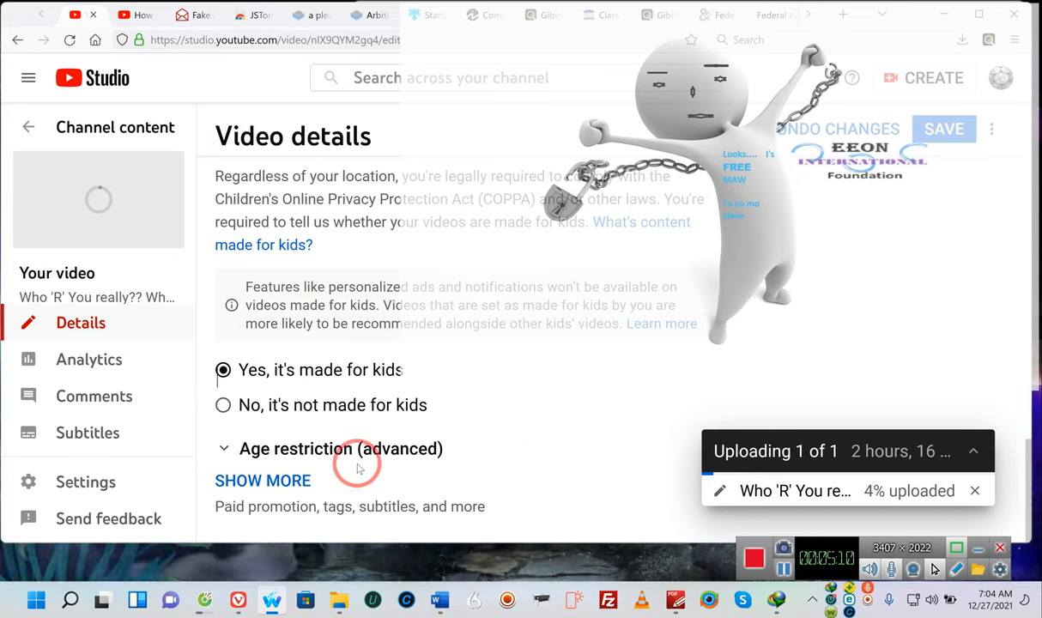
mouse_move(455, 485)
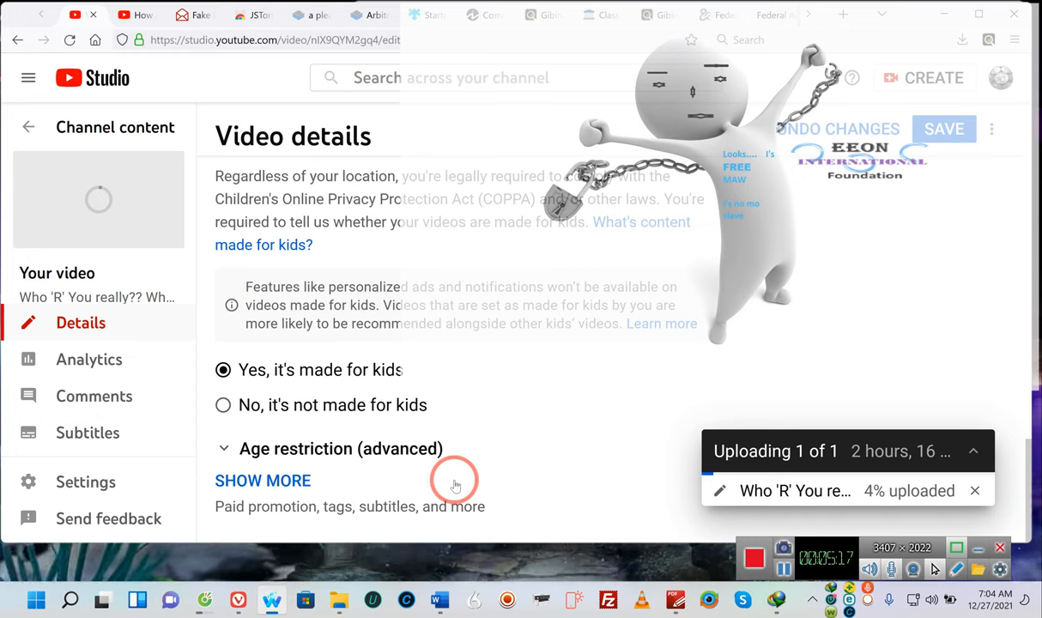
click(262, 480)
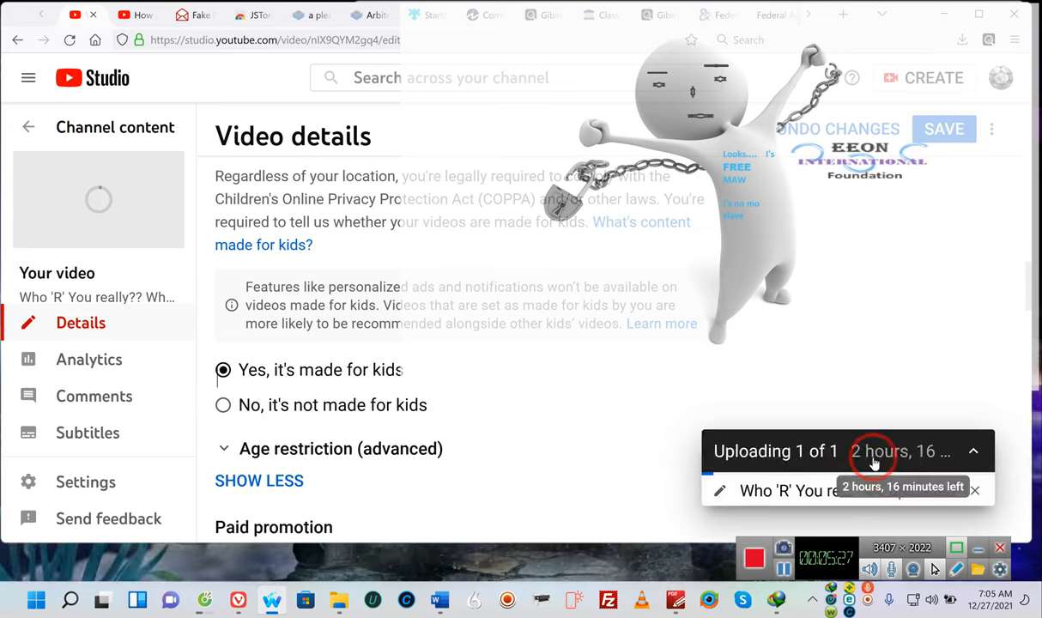
mouse_move(919, 463)
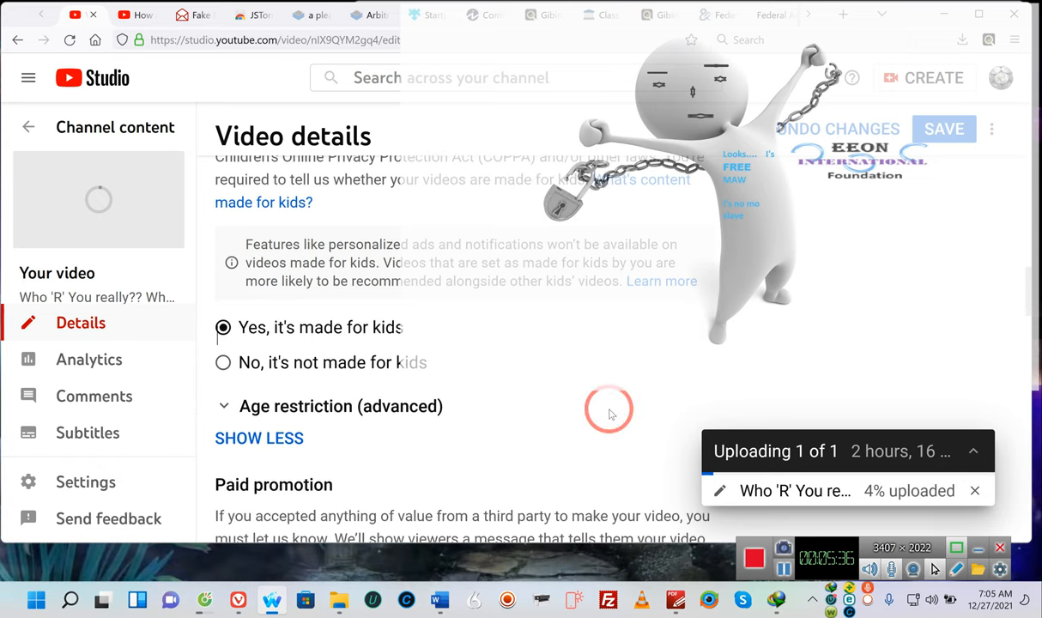
scroll(down, 3)
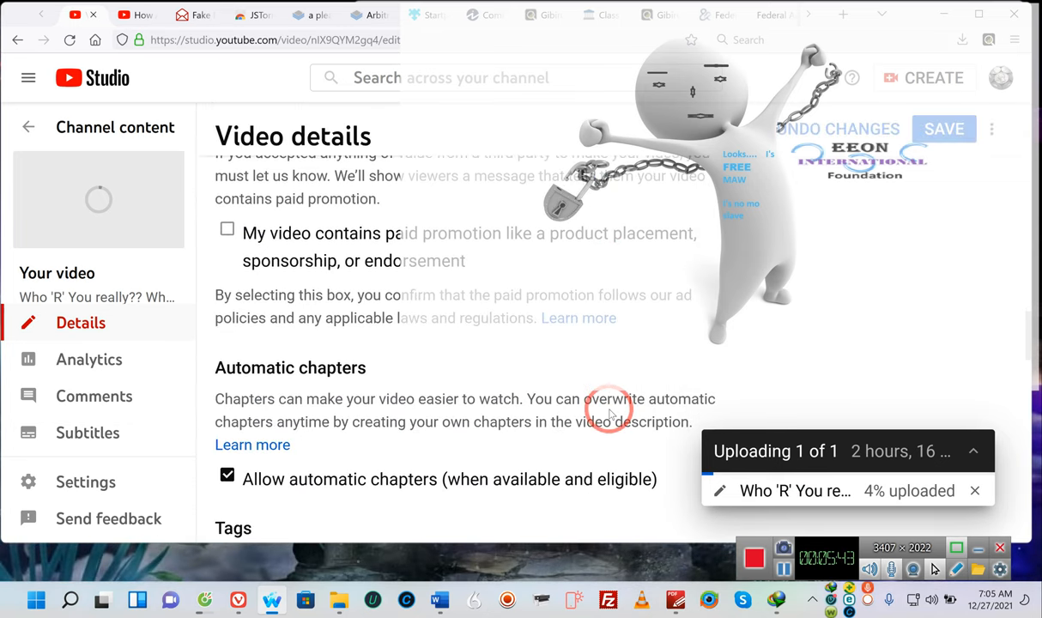
scroll(down, 3)
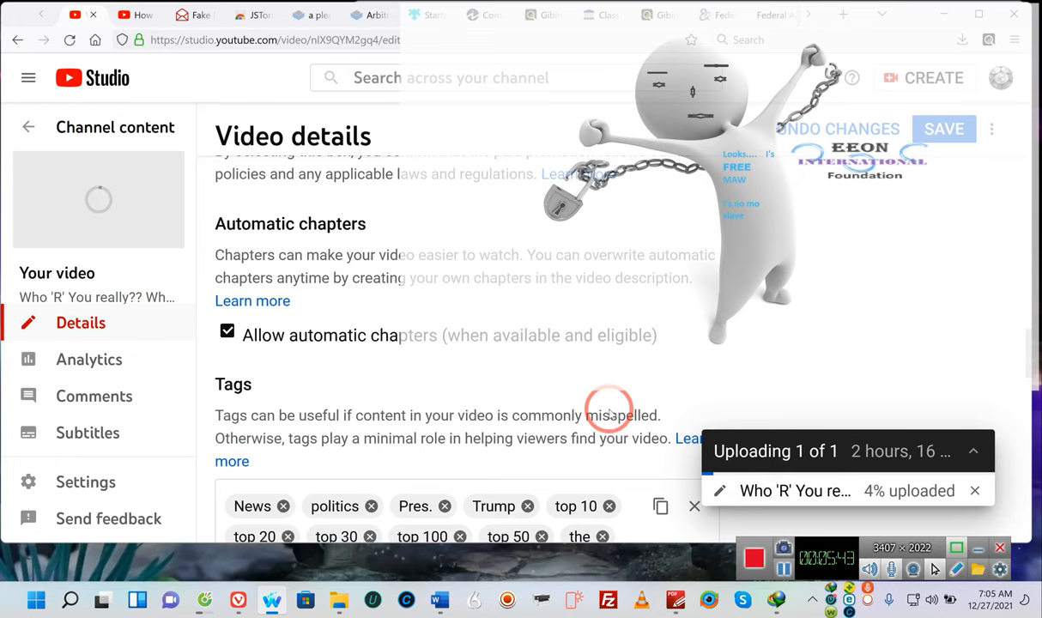
scroll(down, 3)
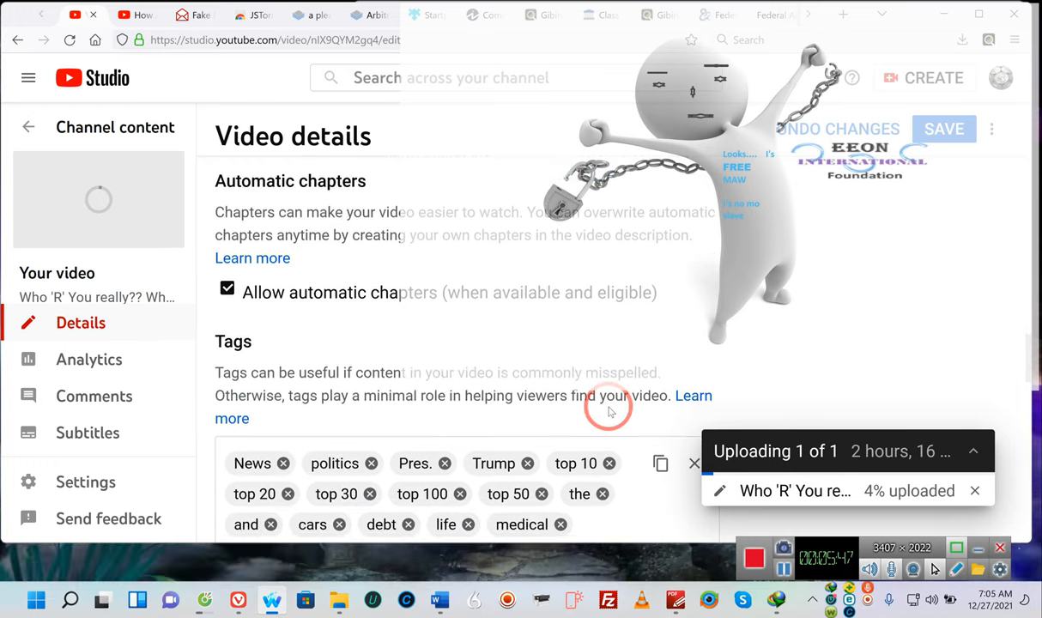
scroll(down, 3)
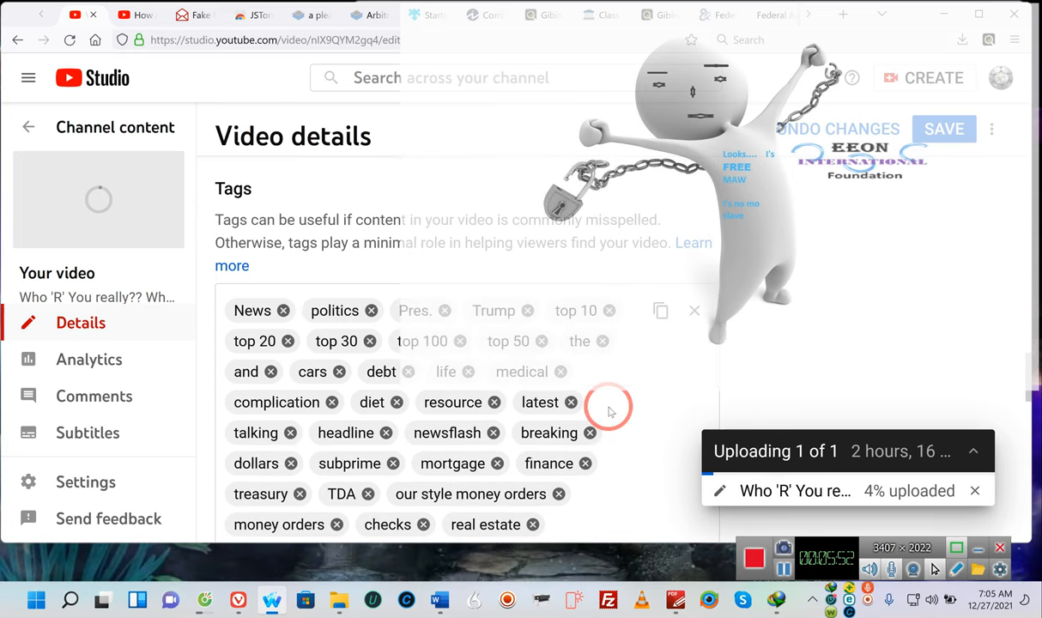
scroll(down, 3)
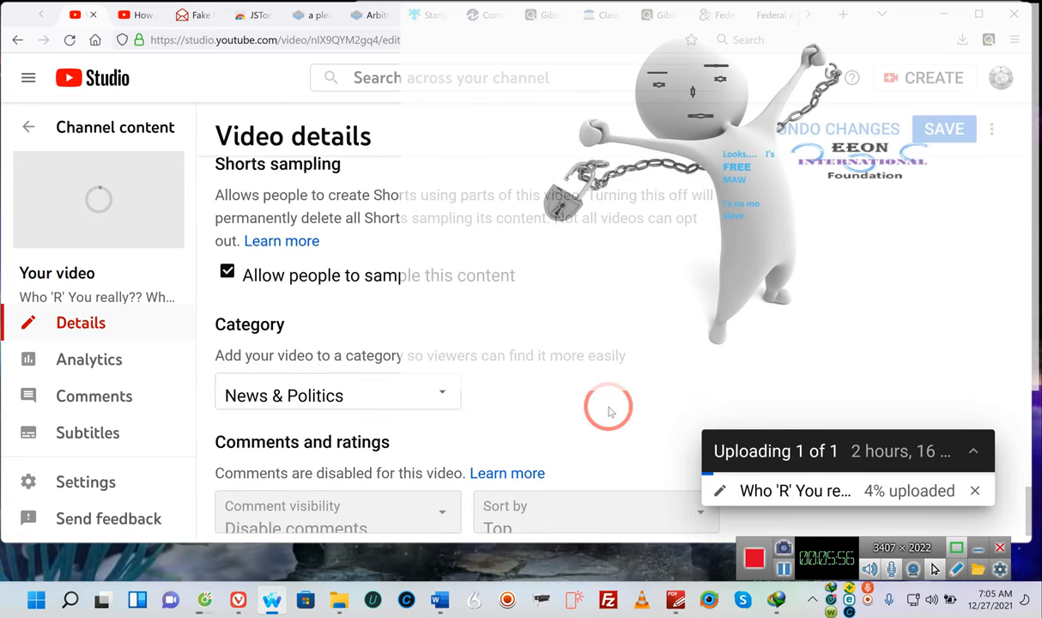
scroll(down, 3)
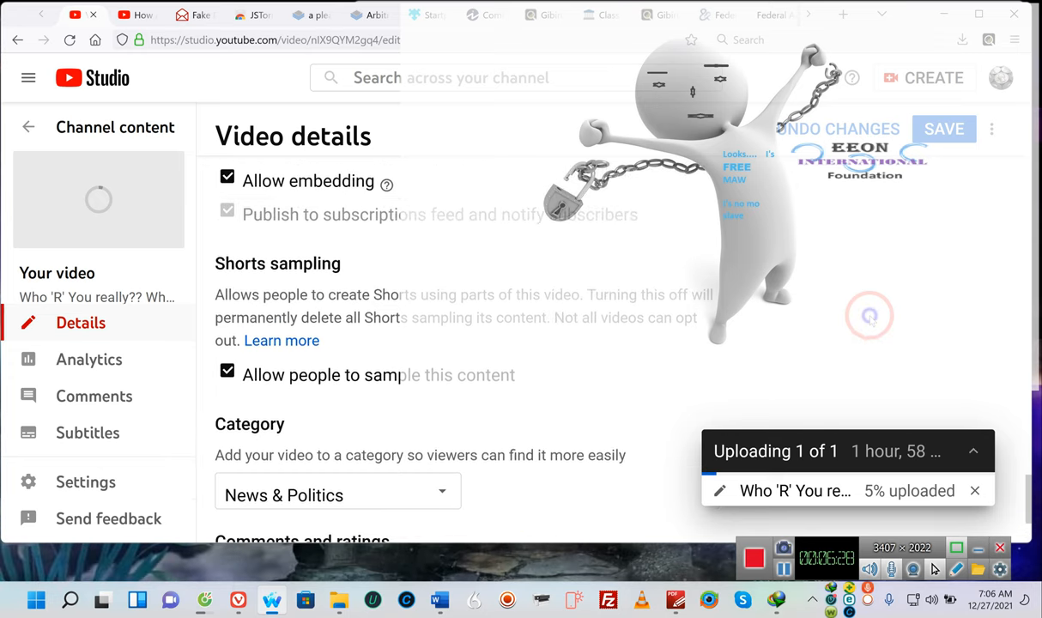
scroll(down, 3)
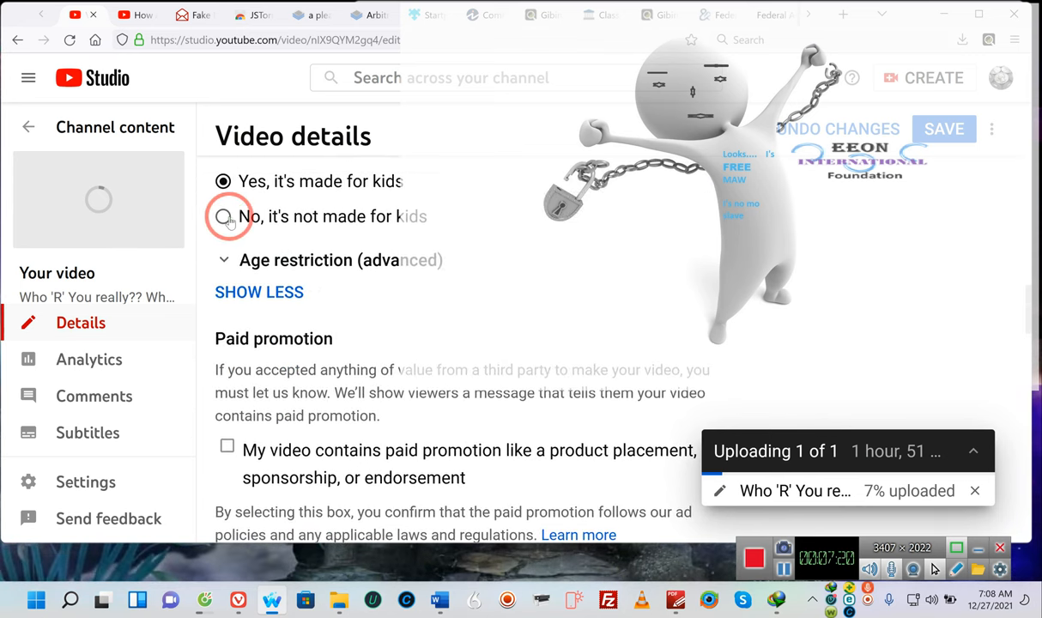
- Set the audience to 'No, it's not made for kids' and move down to Comments and ratings
click(223, 216)
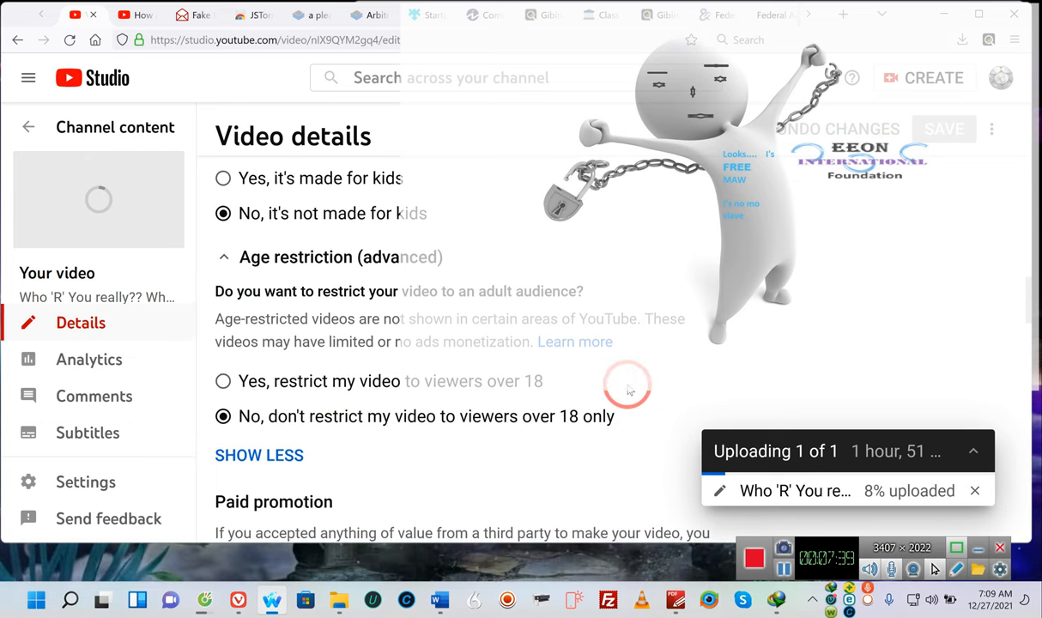
scroll(down, 3)
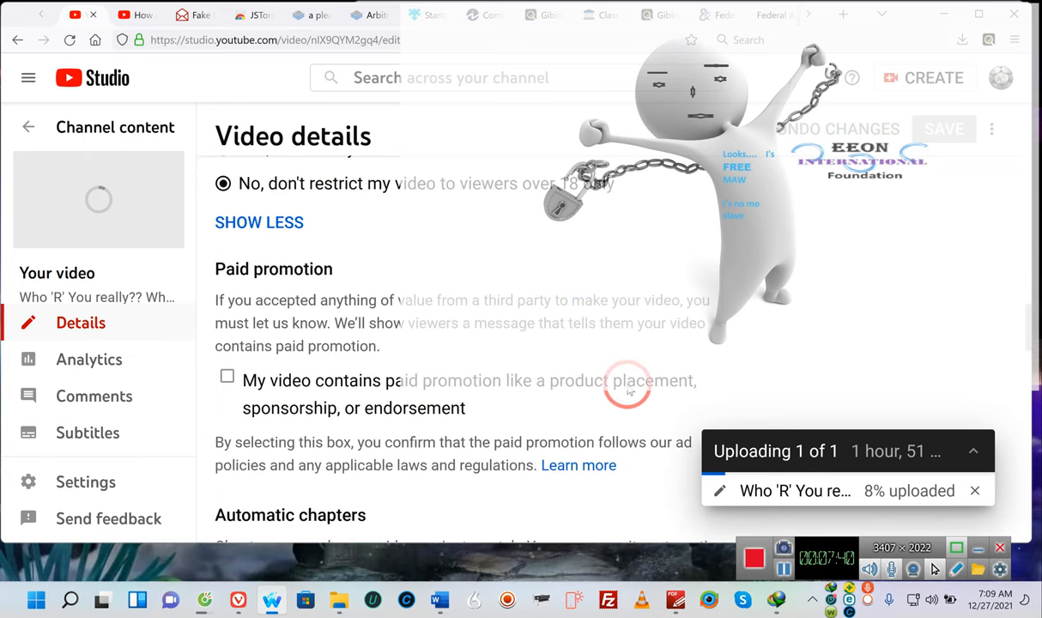
scroll(down, 3)
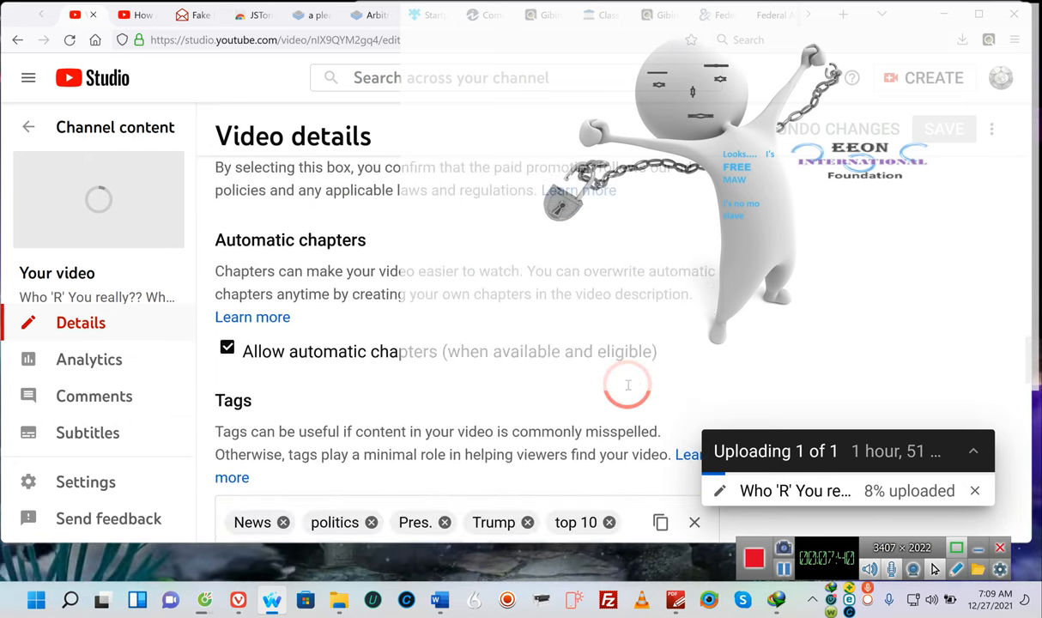
scroll(down, 3)
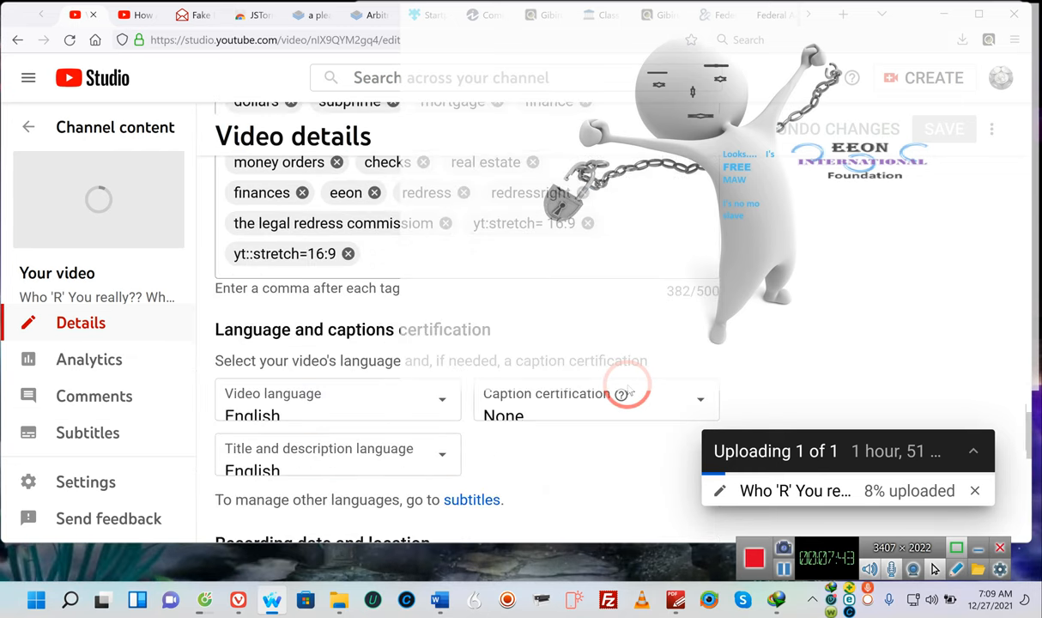
scroll(down, 3)
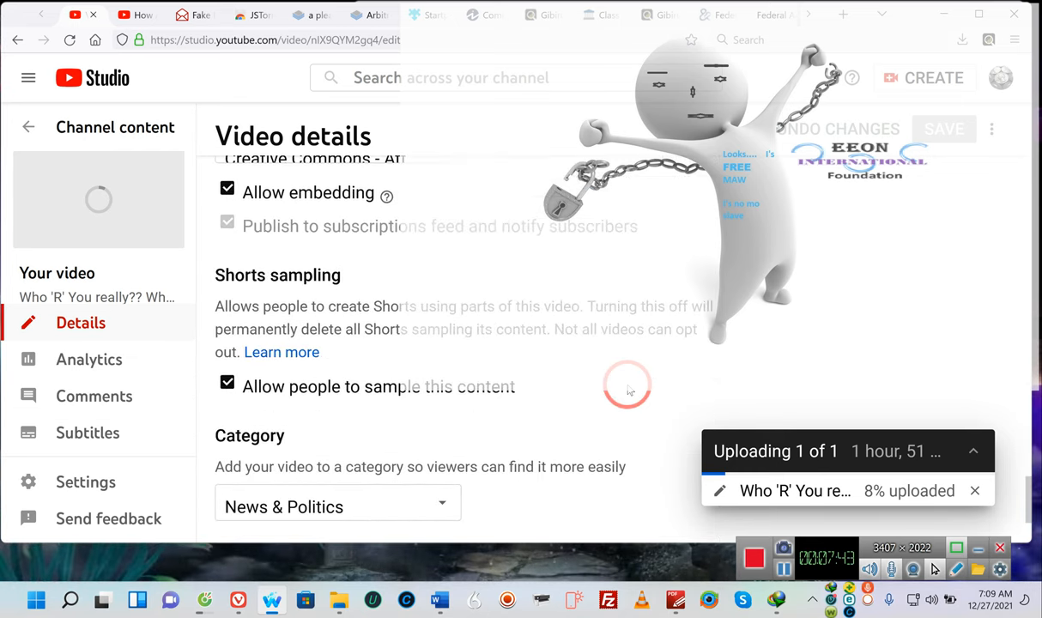
scroll(down, 3)
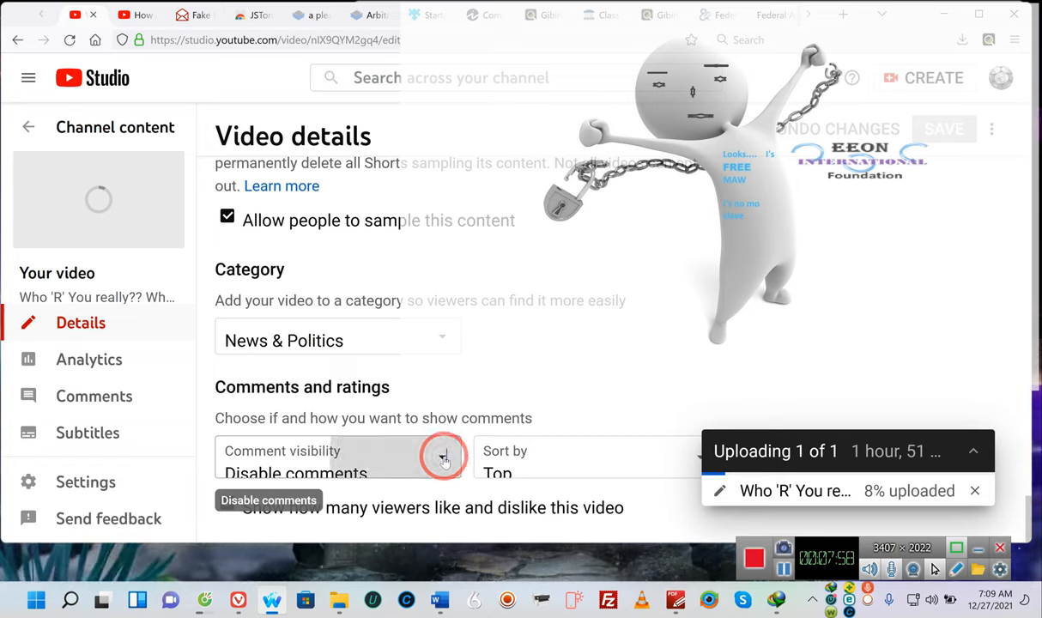
- Set comment visibility to 'Hold all comments for review' and save the video details
click(443, 455)
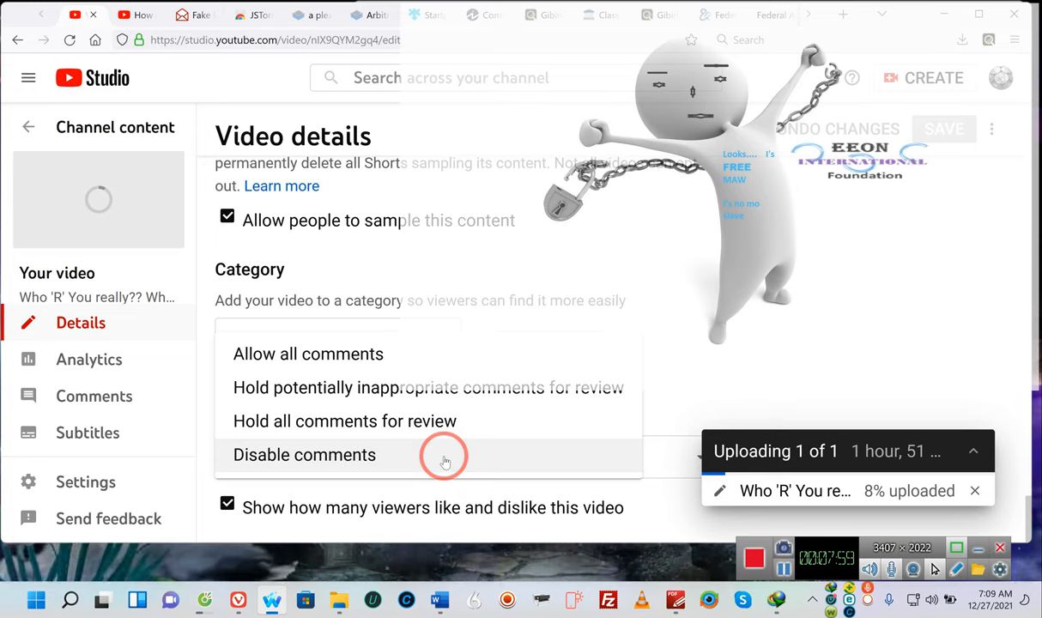
mouse_move(453, 421)
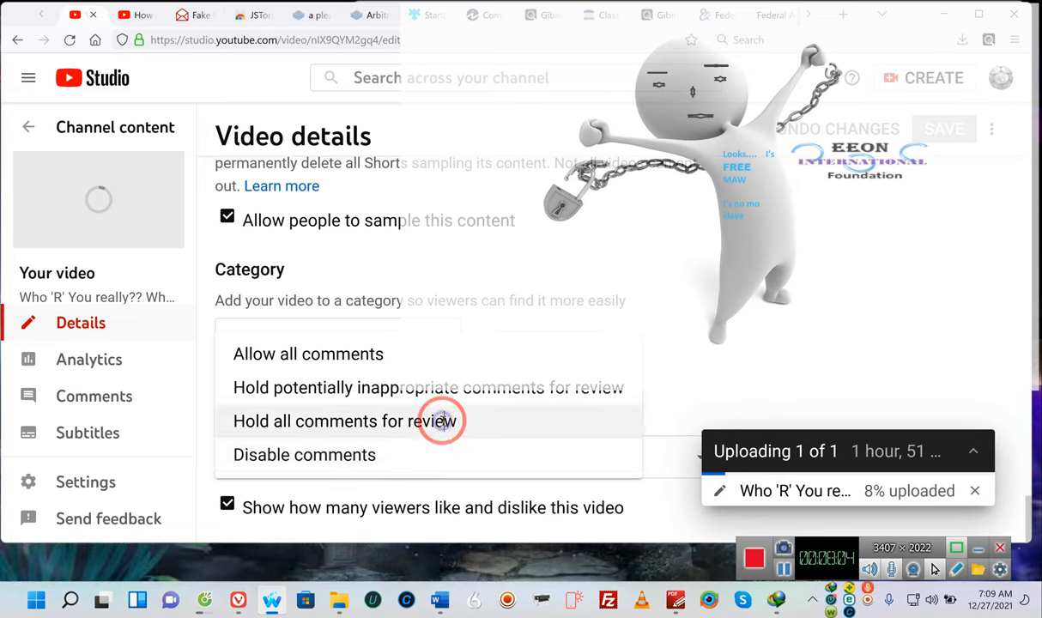
click(347, 421)
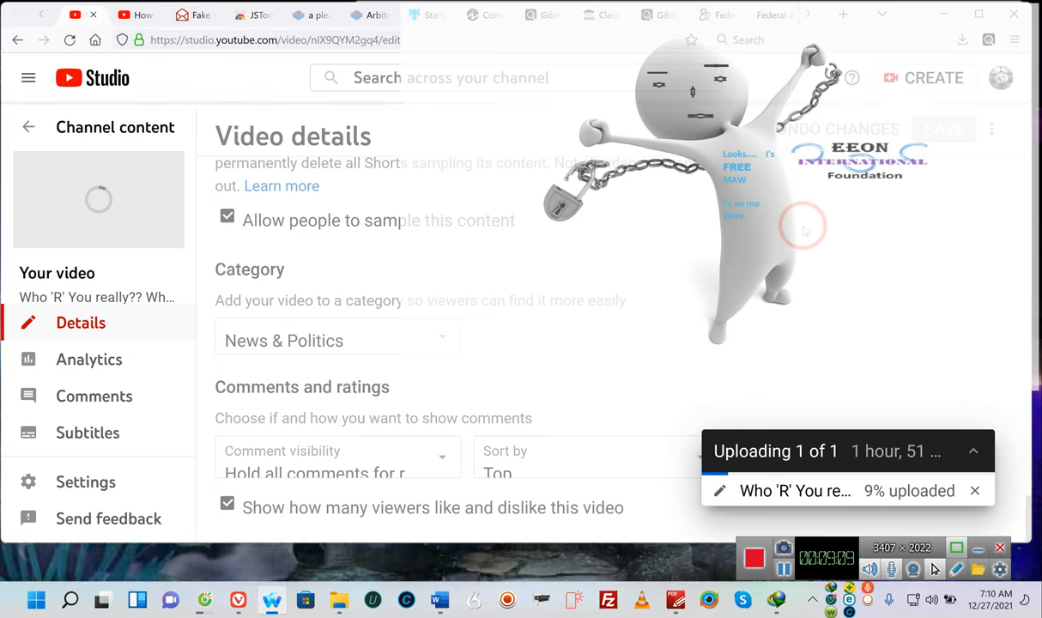
click(944, 128)
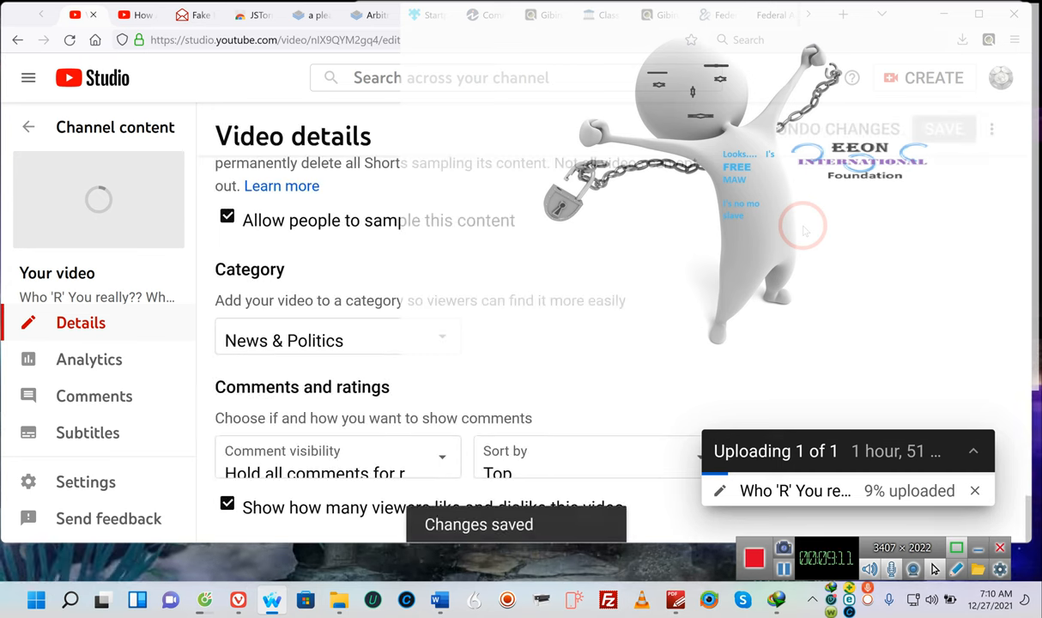